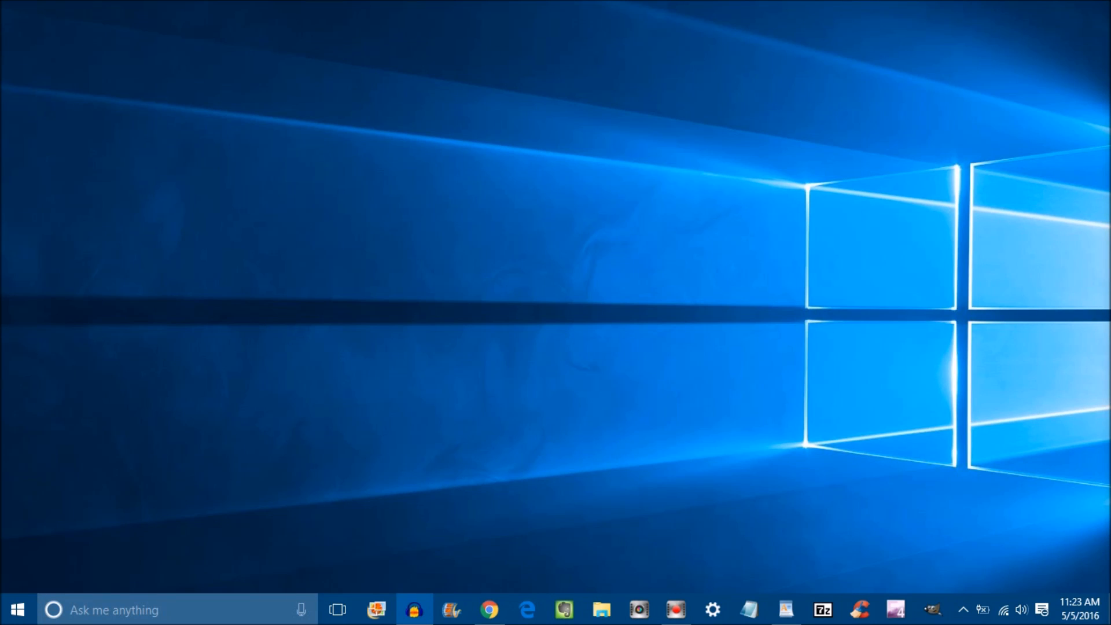
{"action": "mouse_move", "coordinate": [759, 549]}
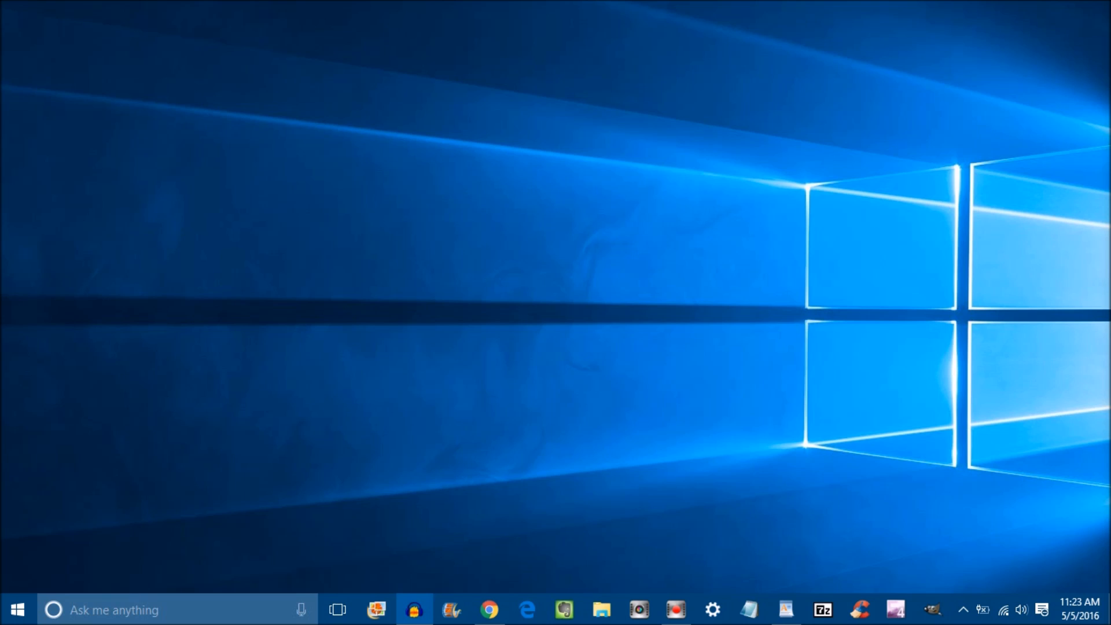
{"action": "mouse_move", "coordinate": [591, 346]}
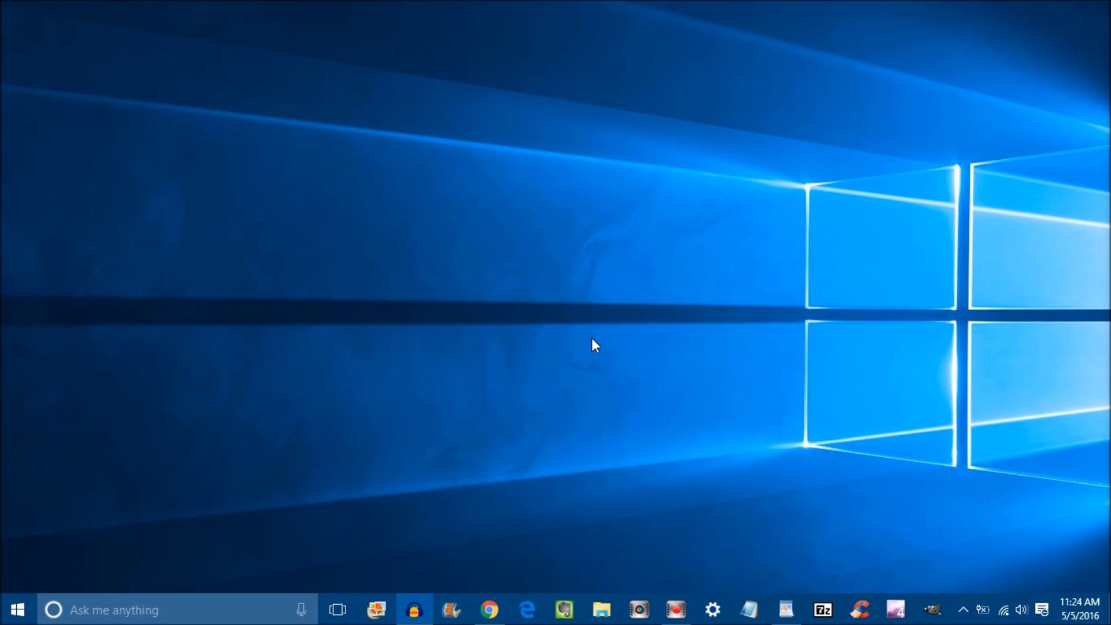
Step: Bring Chrome forward showing the Google results for 'adw cleaner'
{"action": "left_click", "coordinate": [489, 608]}
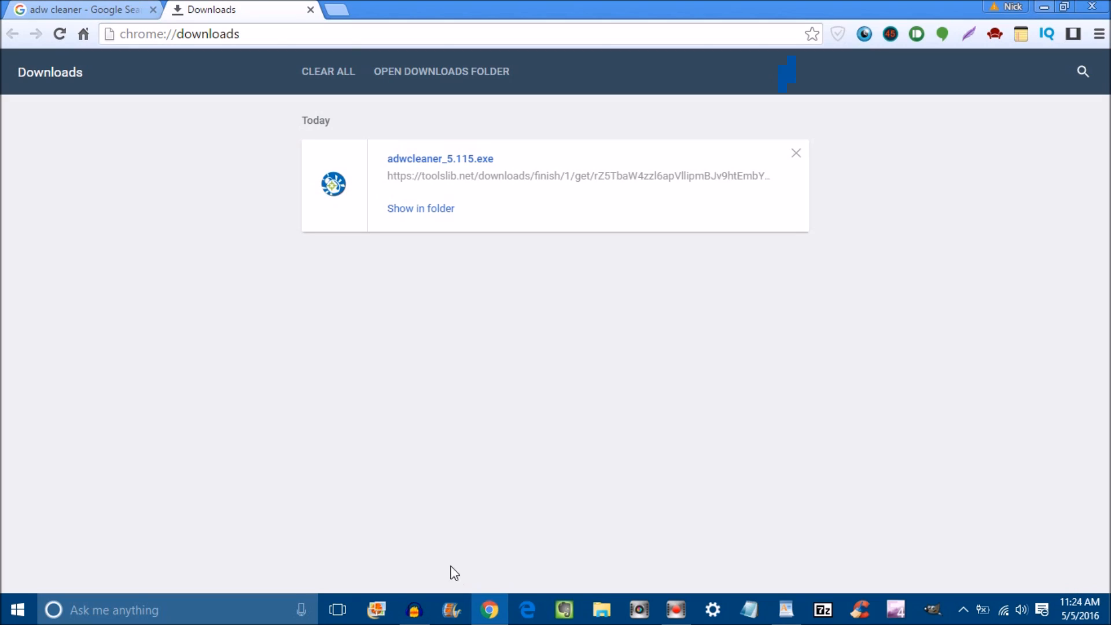
{"action": "left_click", "coordinate": [81, 9]}
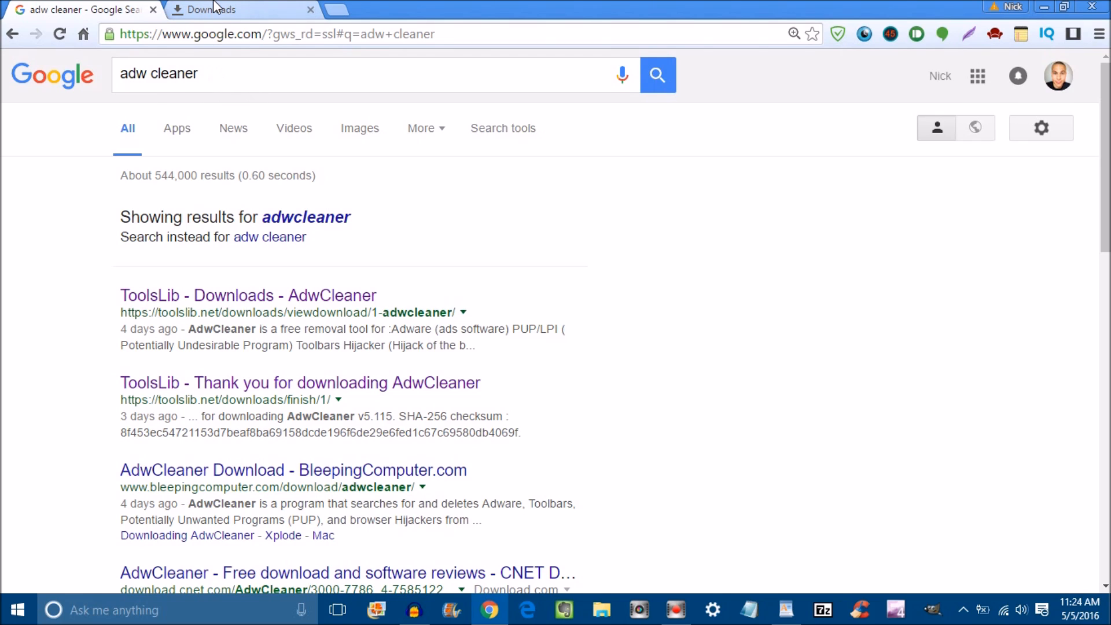
{"action": "mouse_move", "coordinate": [255, 460]}
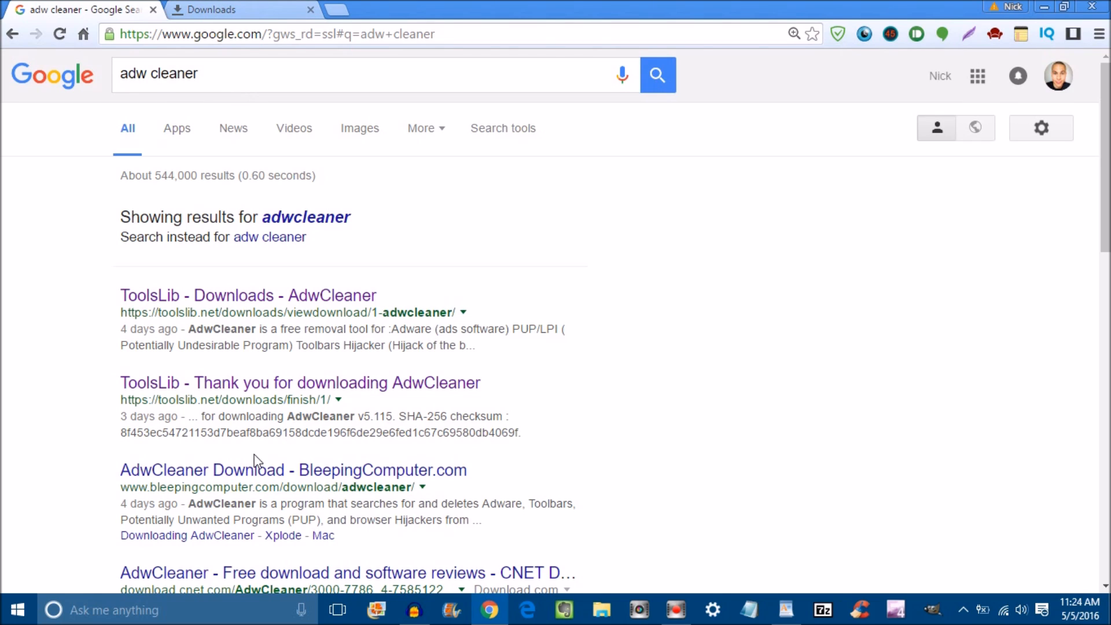
{"action": "mouse_move", "coordinate": [319, 34]}
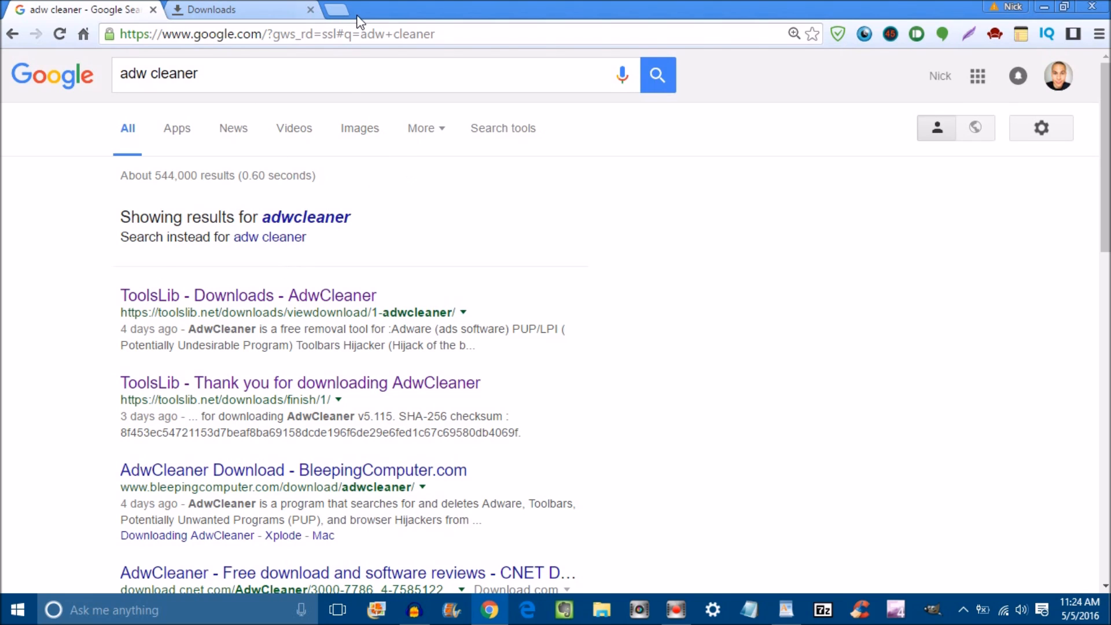
Step: In a new tab, search Google for 'norton safe web' and open safeweb.norton.com
{"action": "left_click", "coordinate": [338, 9]}
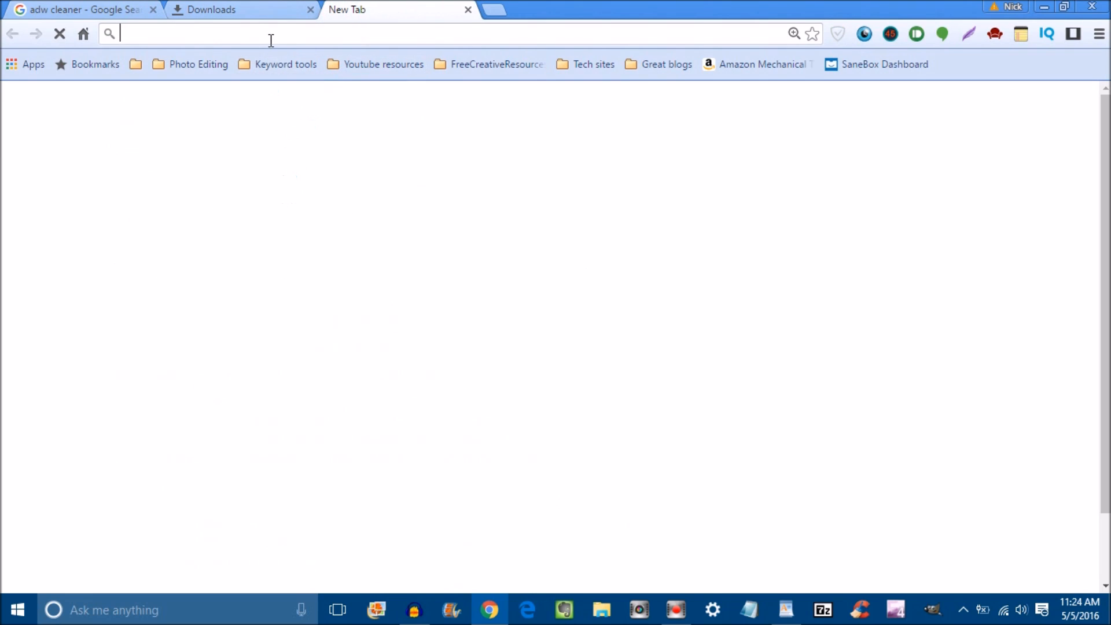
{"action": "type", "text": "https://www.google.com"}
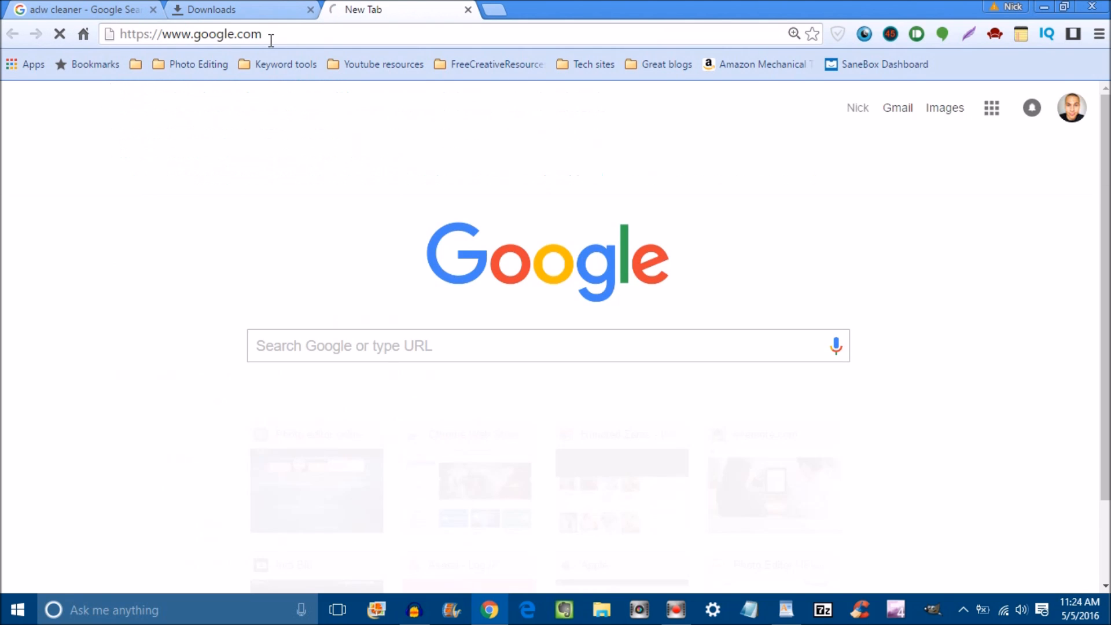
{"action": "left_click", "coordinate": [401, 355]}
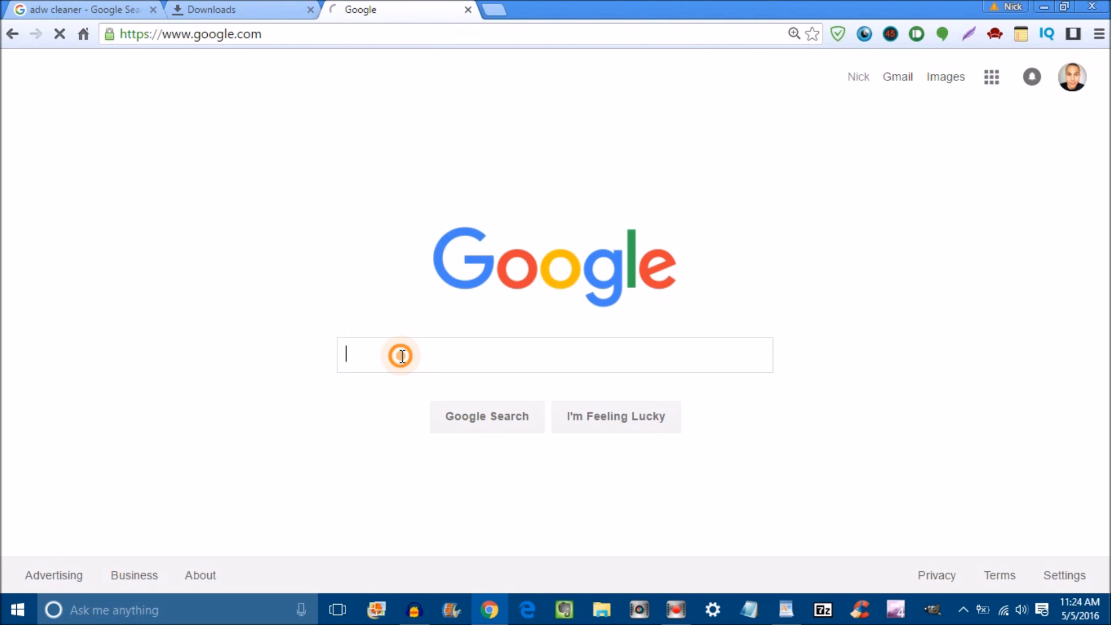
{"action": "type", "text": "norton safe web"}
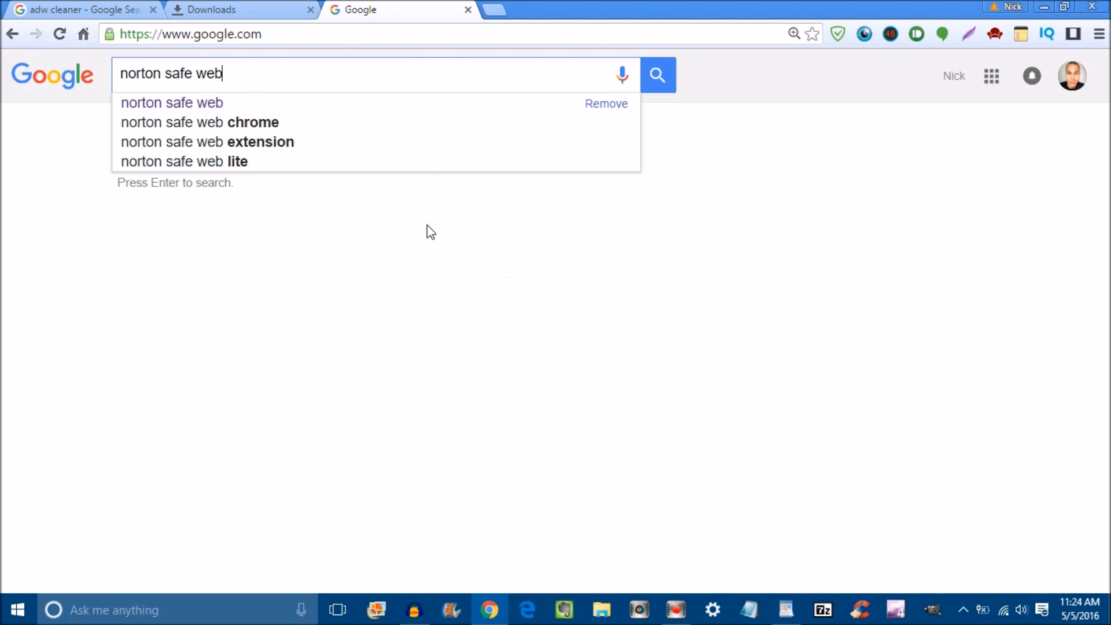
{"action": "left_click", "coordinate": [657, 76]}
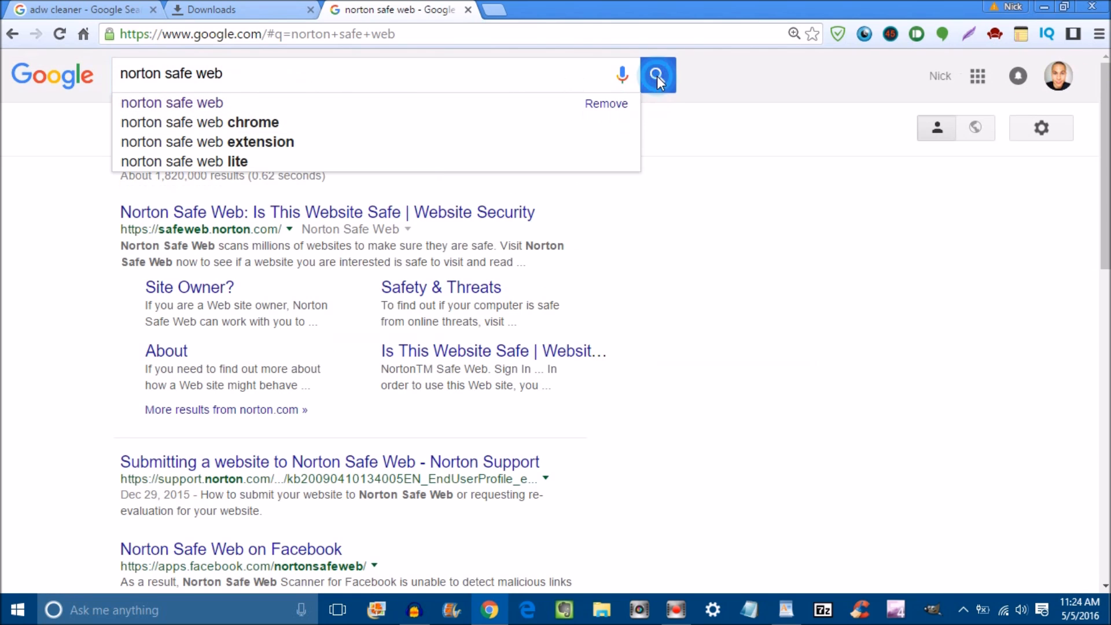
{"action": "left_click", "coordinate": [326, 213]}
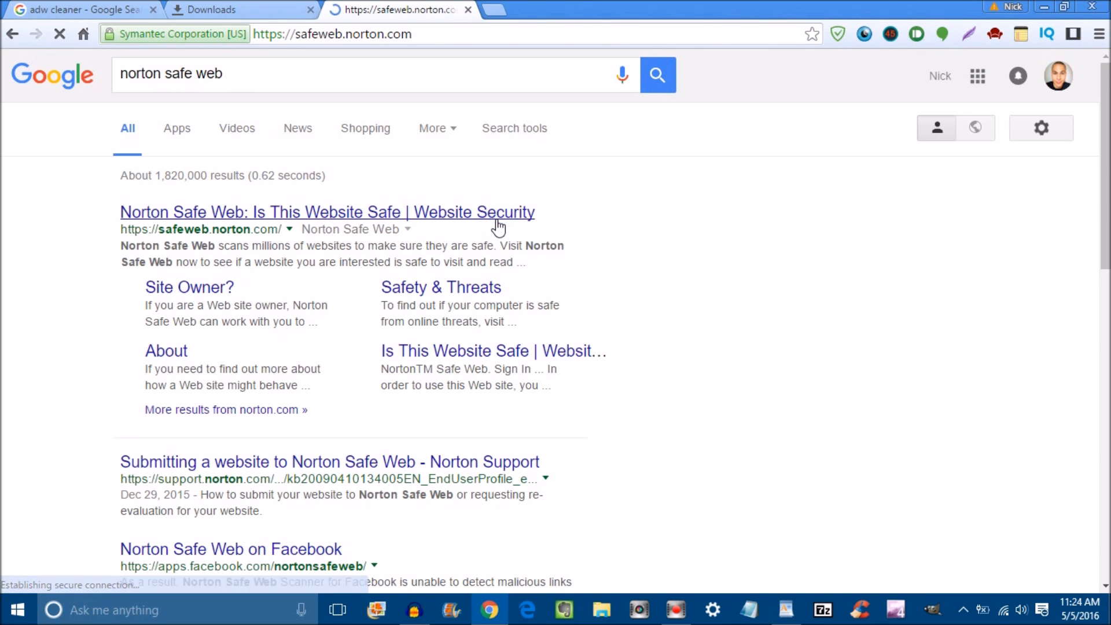
{"action": "left_click", "coordinate": [326, 213]}
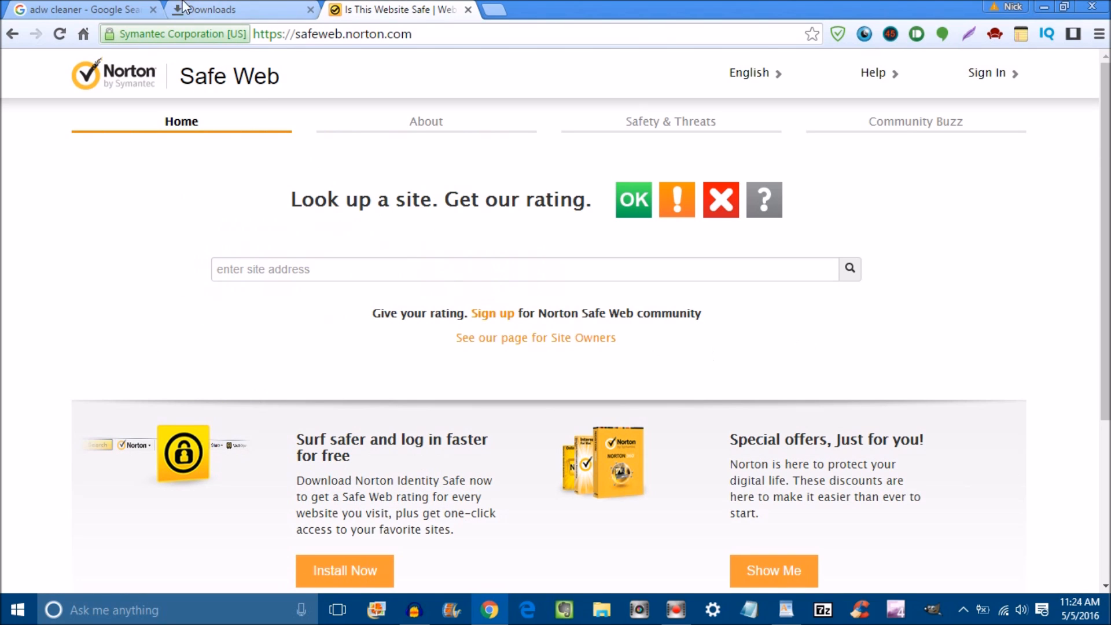
{"action": "mouse_move", "coordinate": [93, 11]}
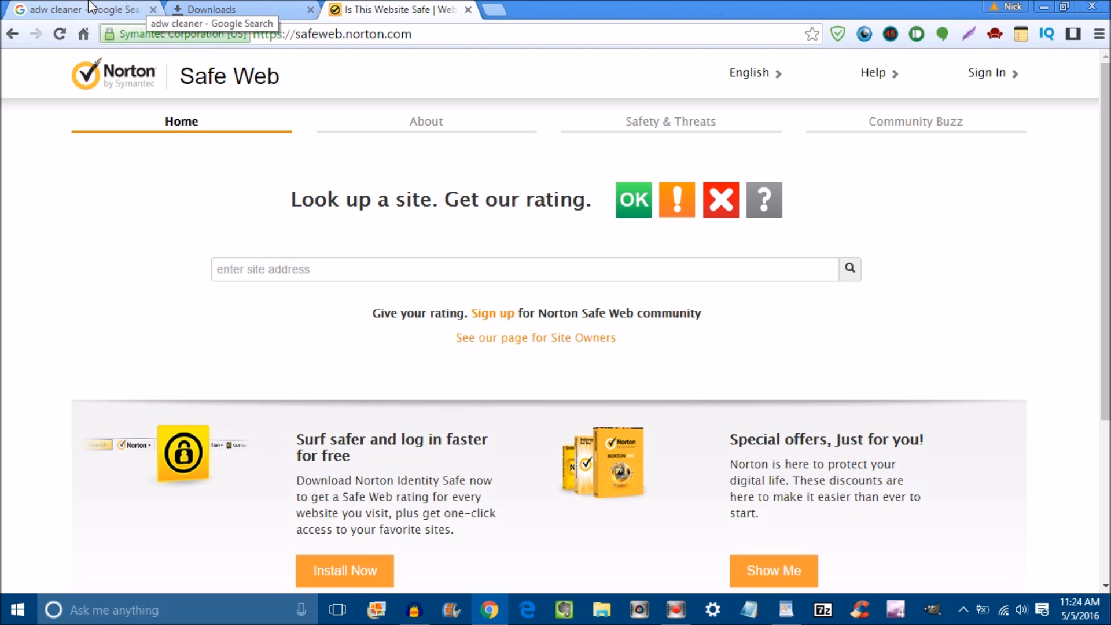
Step: From Chrome's Downloads list, launch the downloaded adwcleaner_5.115.exe
{"action": "left_click", "coordinate": [81, 9]}
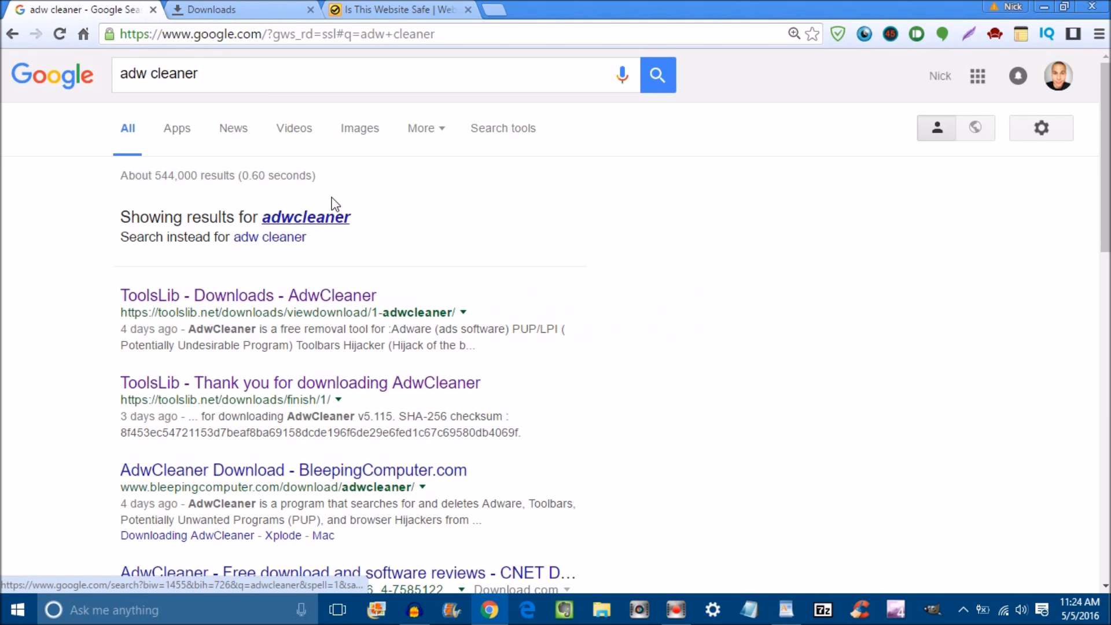
{"action": "left_click", "coordinate": [212, 9]}
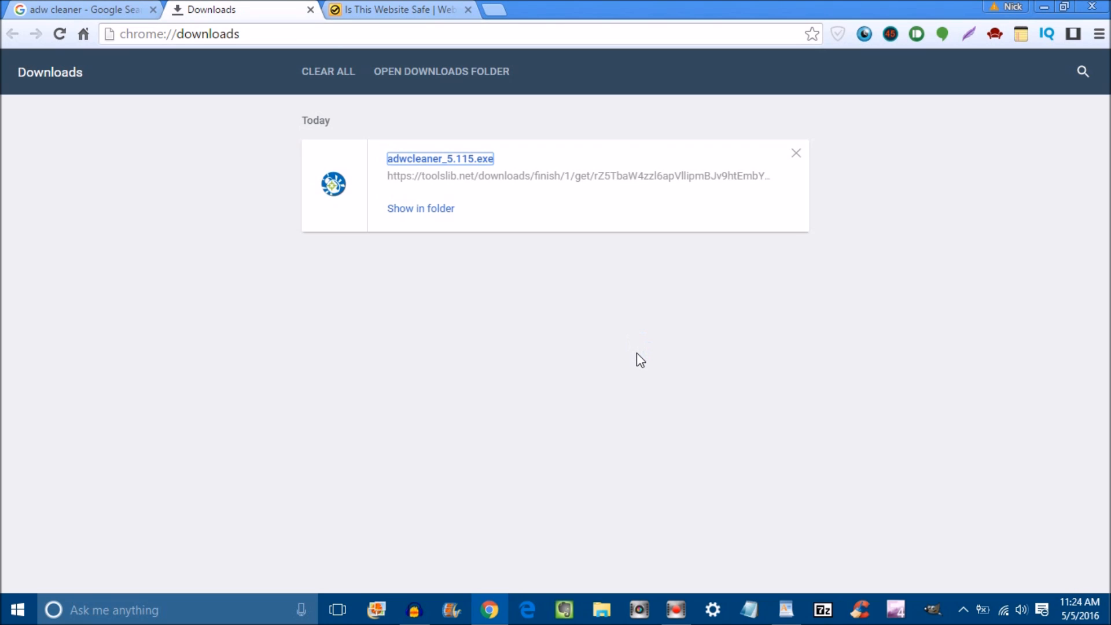
{"action": "double_click", "coordinate": [440, 158]}
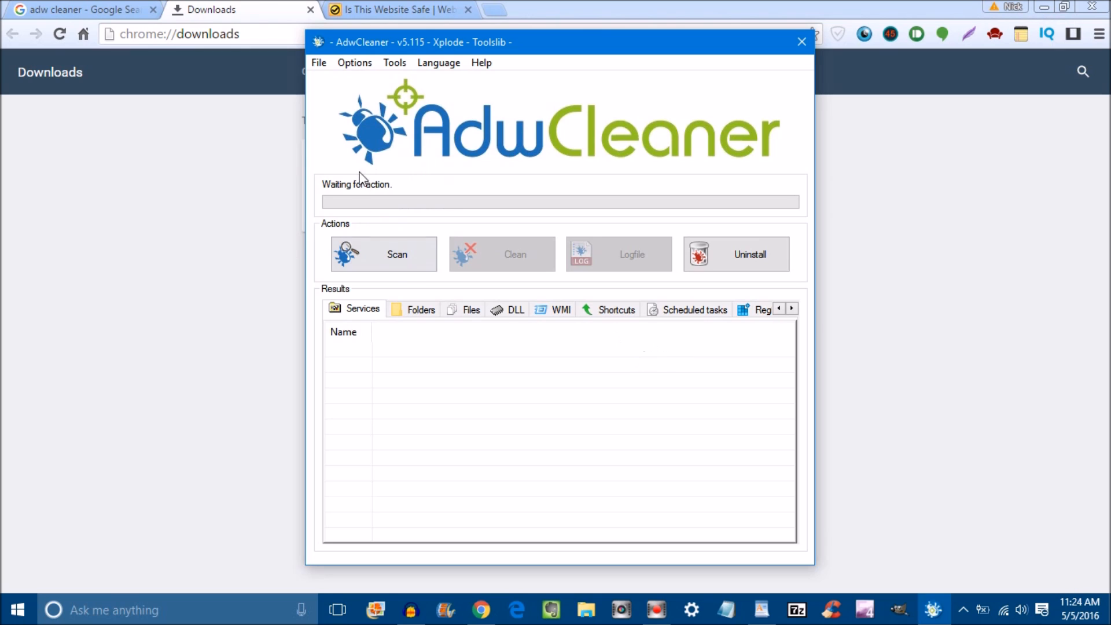
{"action": "mouse_move", "coordinate": [375, 266]}
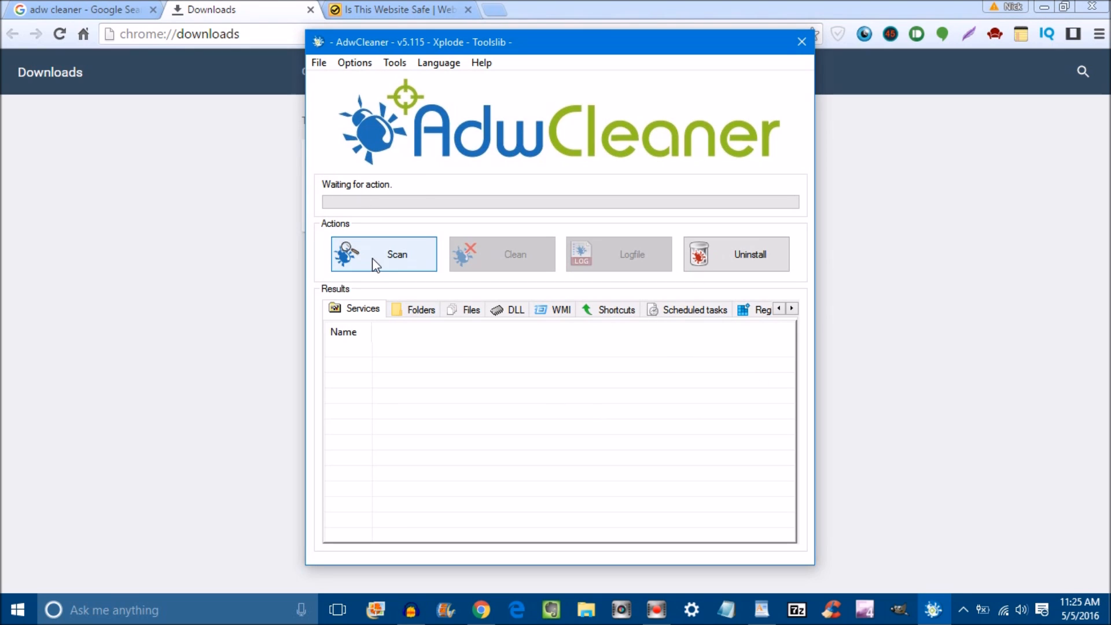
{"action": "mouse_move", "coordinate": [461, 403]}
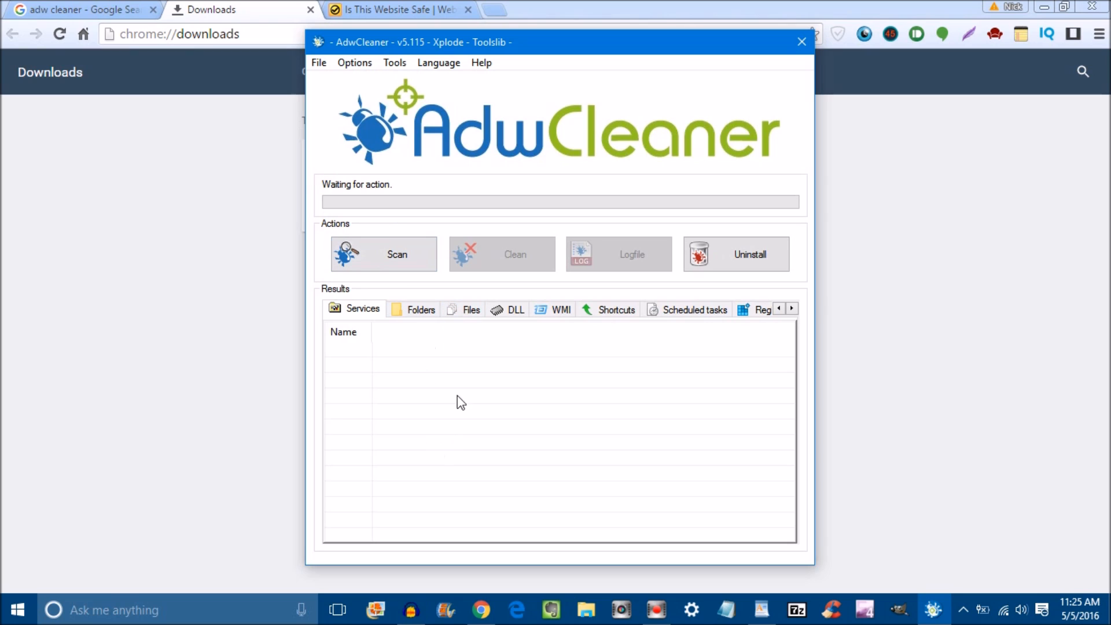
{"action": "mouse_move", "coordinate": [493, 267]}
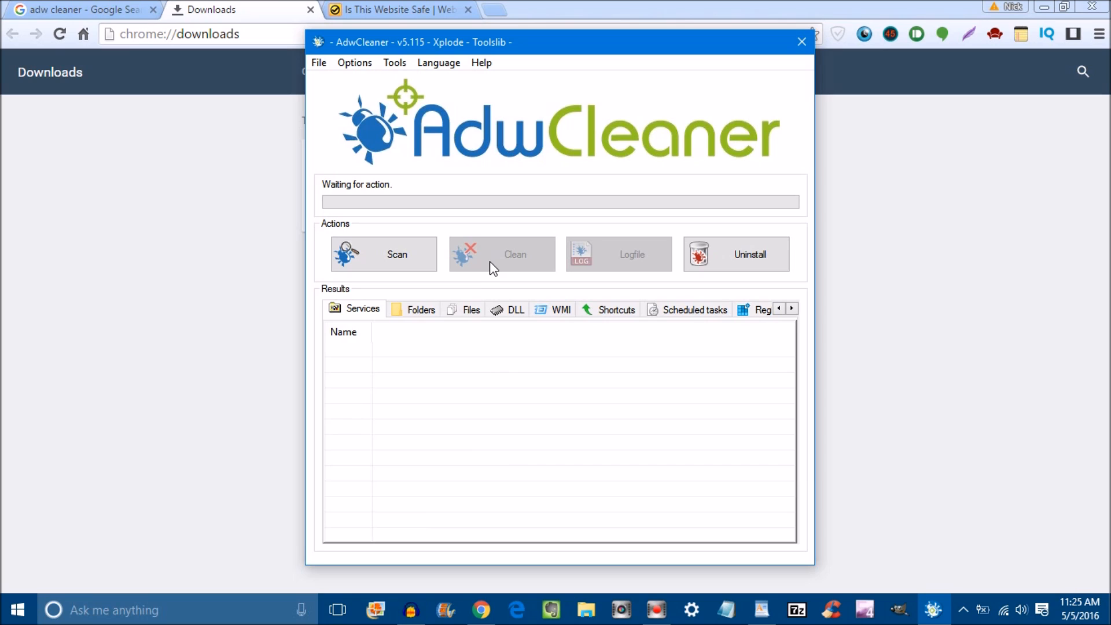
{"action": "mouse_move", "coordinate": [1012, 297]}
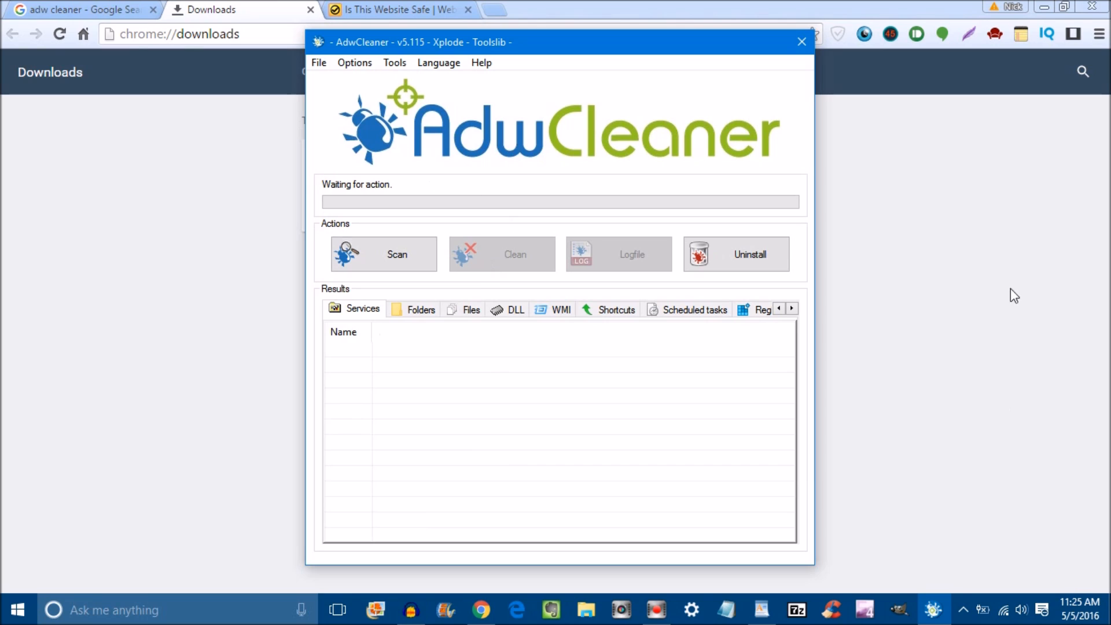
{"action": "mouse_move", "coordinate": [754, 398]}
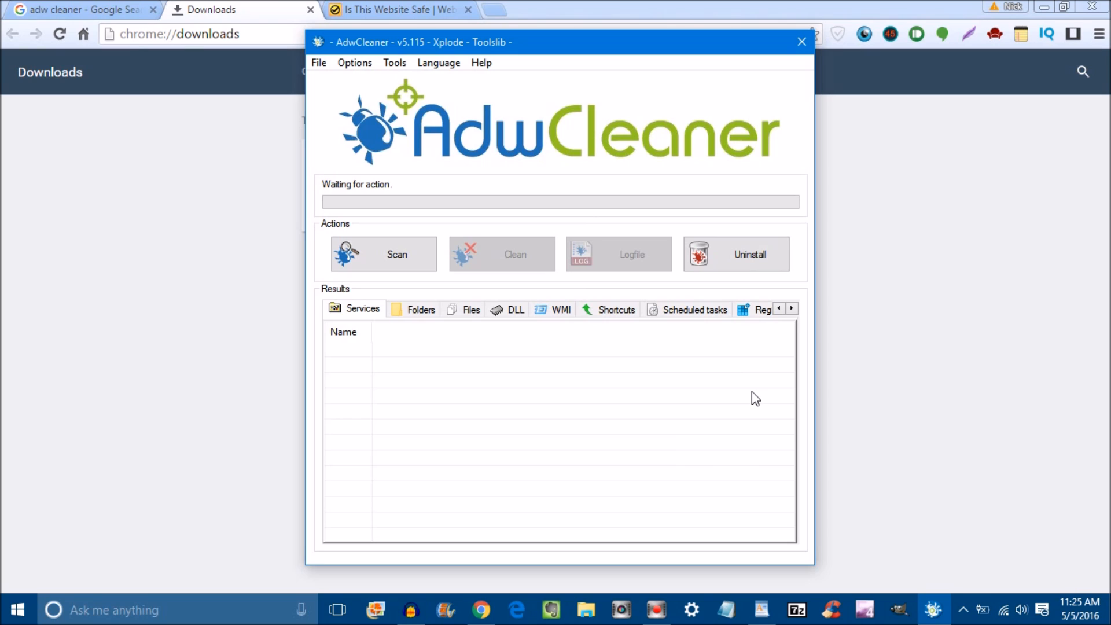
{"action": "mouse_move", "coordinate": [731, 52]}
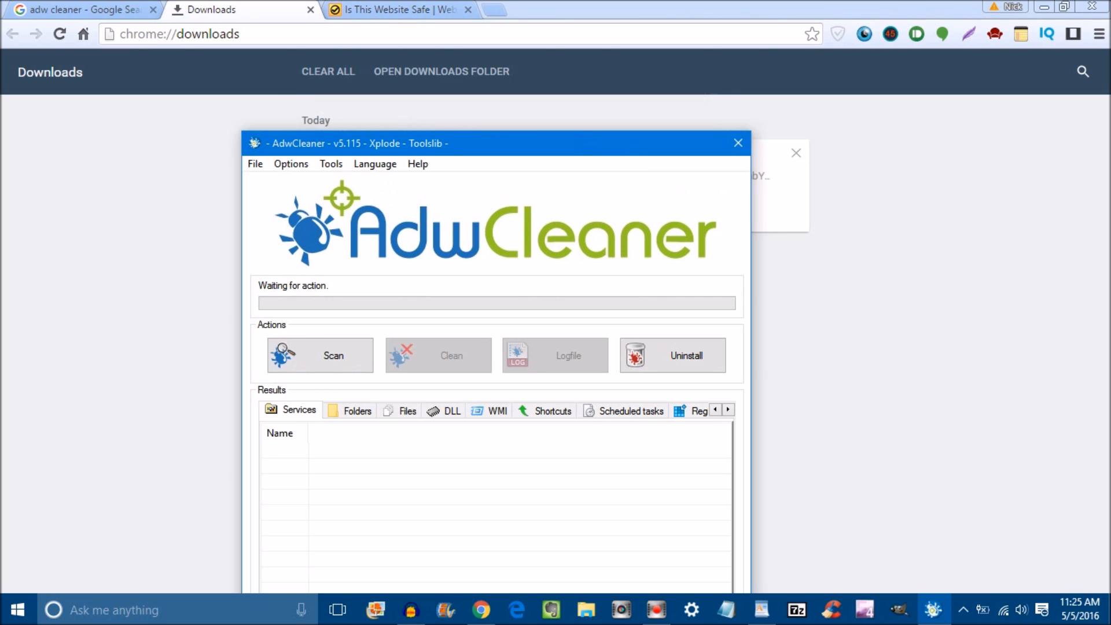
{"action": "mouse_move", "coordinate": [940, 324]}
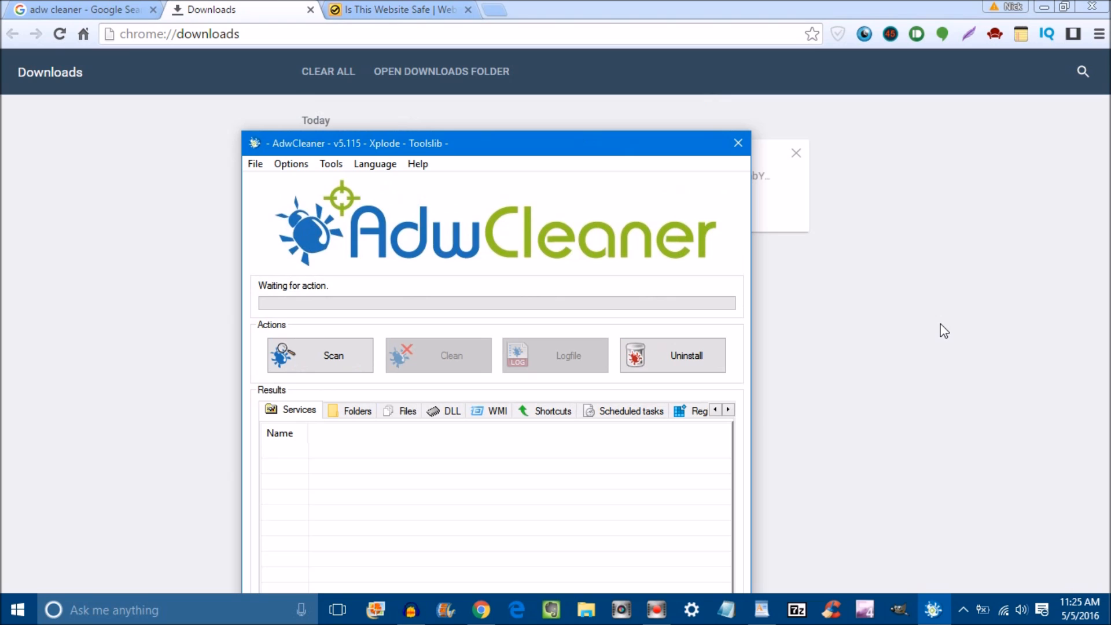
{"action": "mouse_move", "coordinate": [984, 255]}
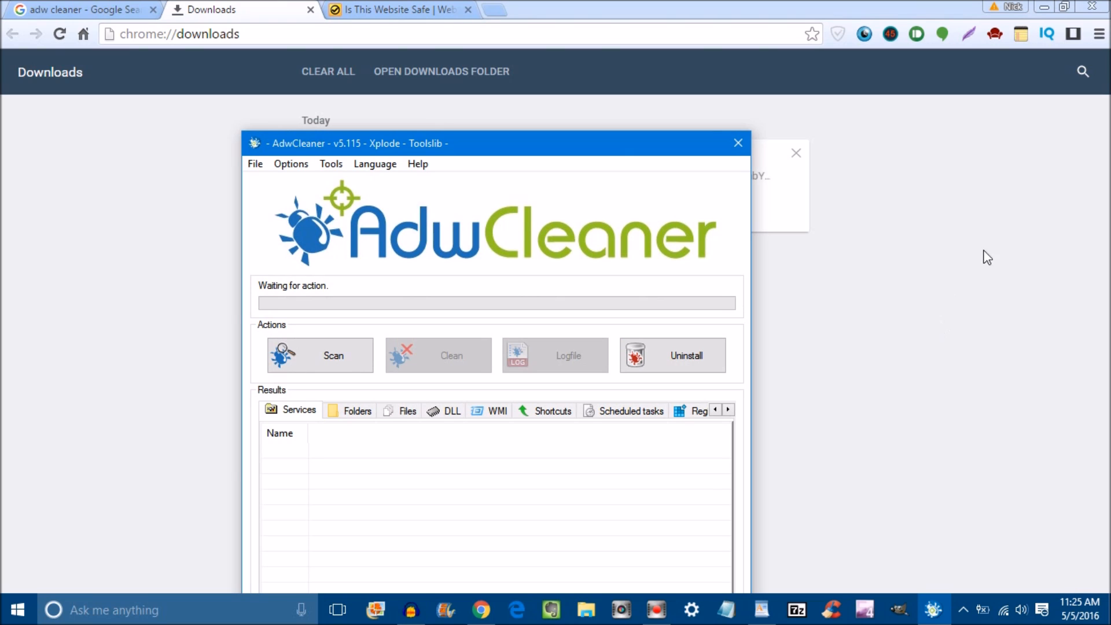
{"action": "mouse_move", "coordinate": [952, 302]}
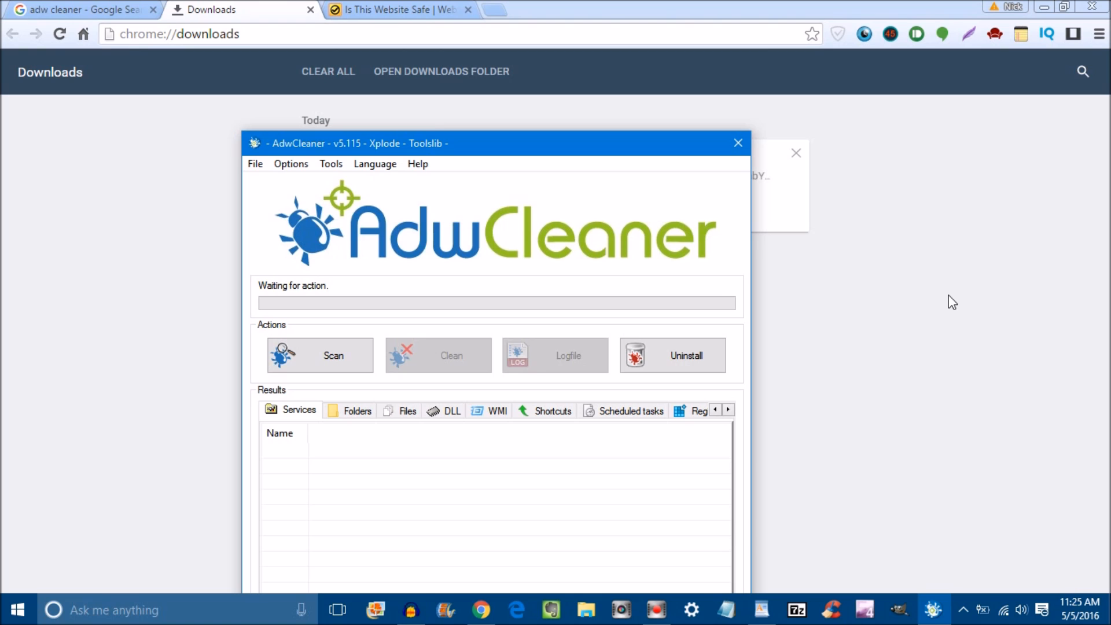
{"action": "mouse_move", "coordinate": [527, 55]}
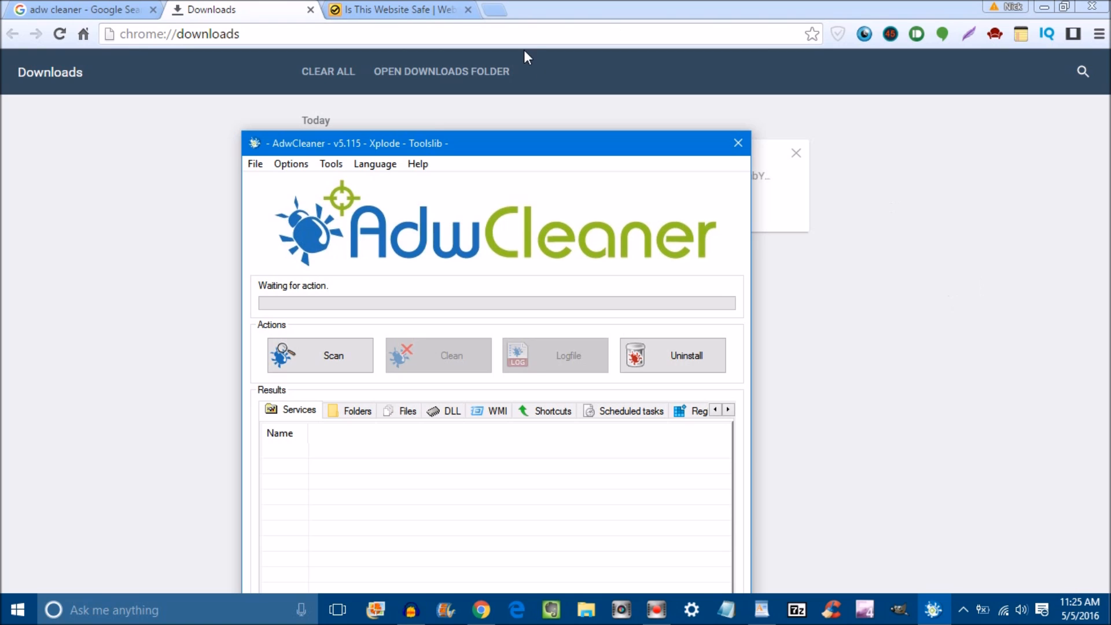
Step: Bring the Norton Safe Web 'Is This Website Safe' tab to the front, with Windows search opened
{"action": "left_click", "coordinate": [400, 10]}
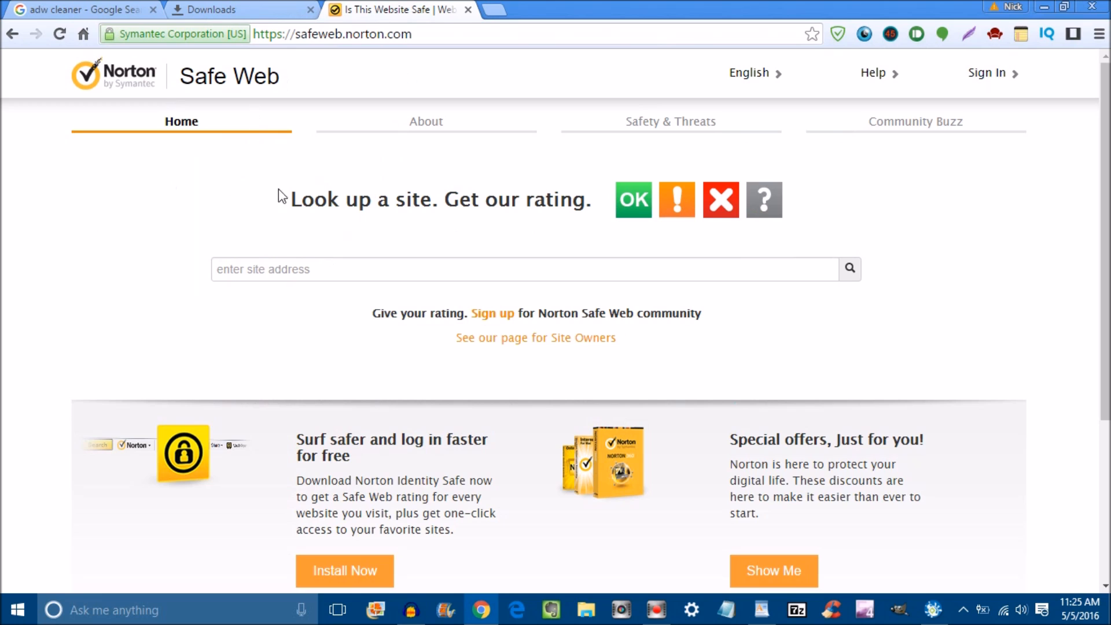
{"action": "mouse_move", "coordinate": [264, 259]}
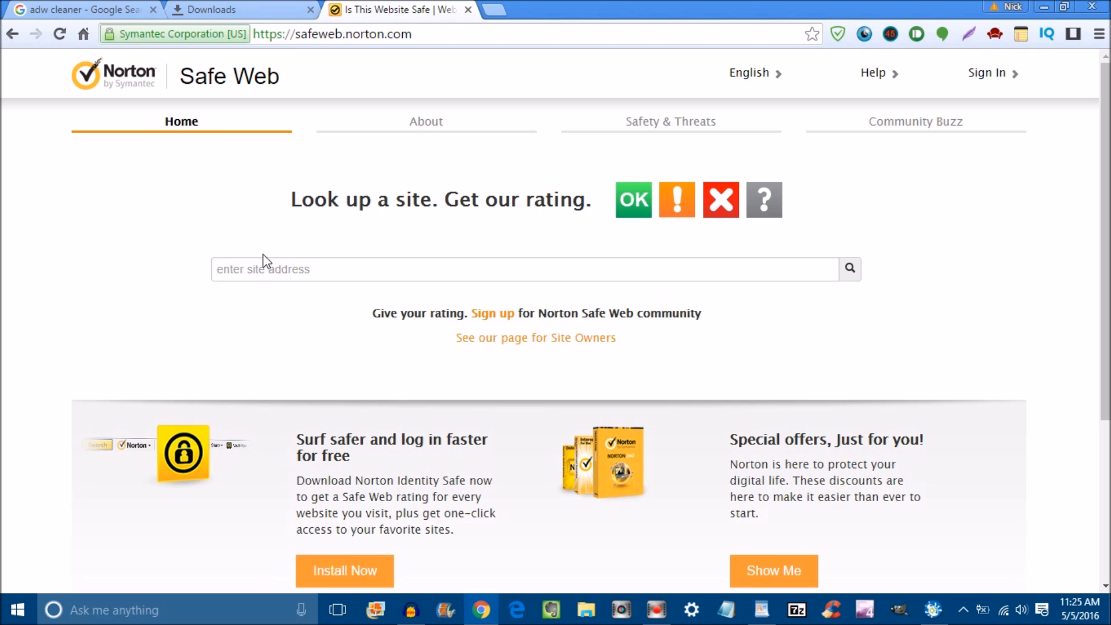
{"action": "left_click", "coordinate": [116, 609]}
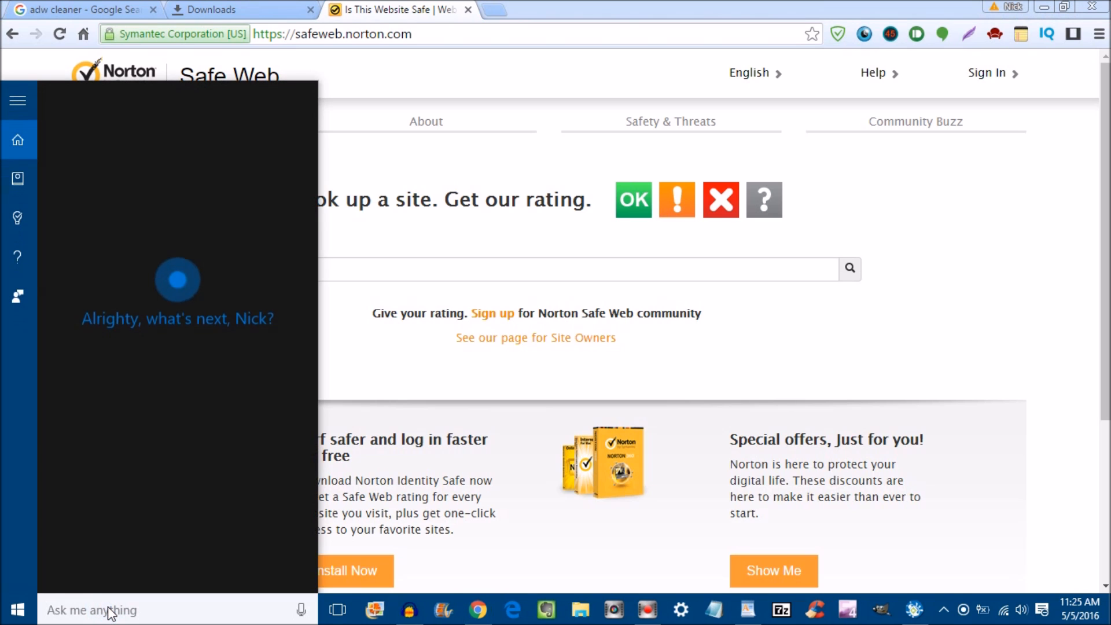
{"action": "type", "text": "windows fir"}
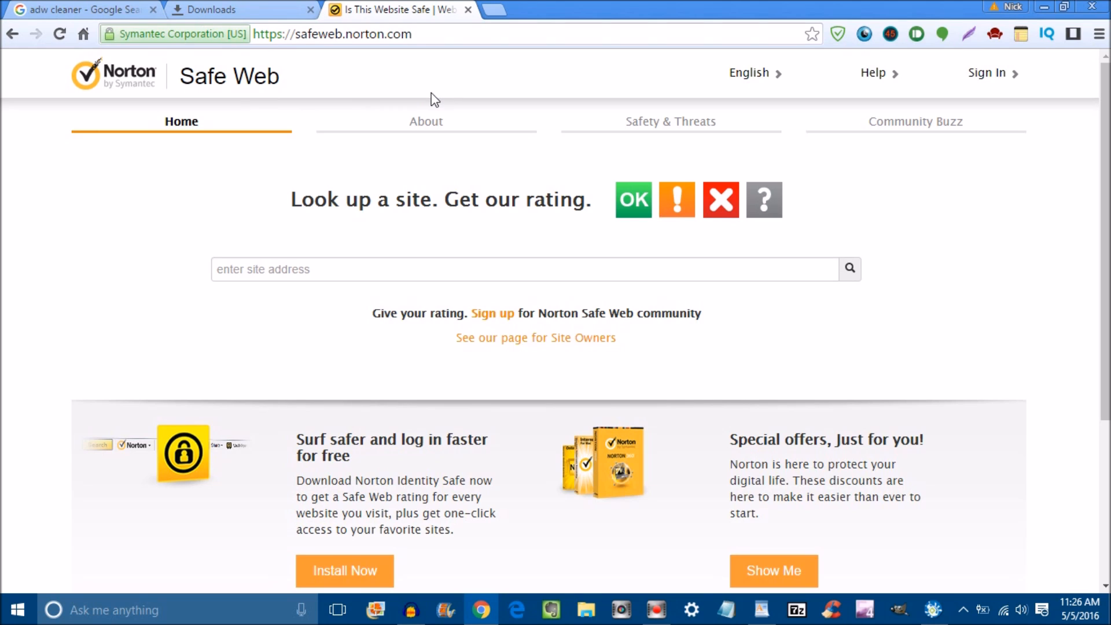
{"action": "mouse_move", "coordinate": [296, 407]}
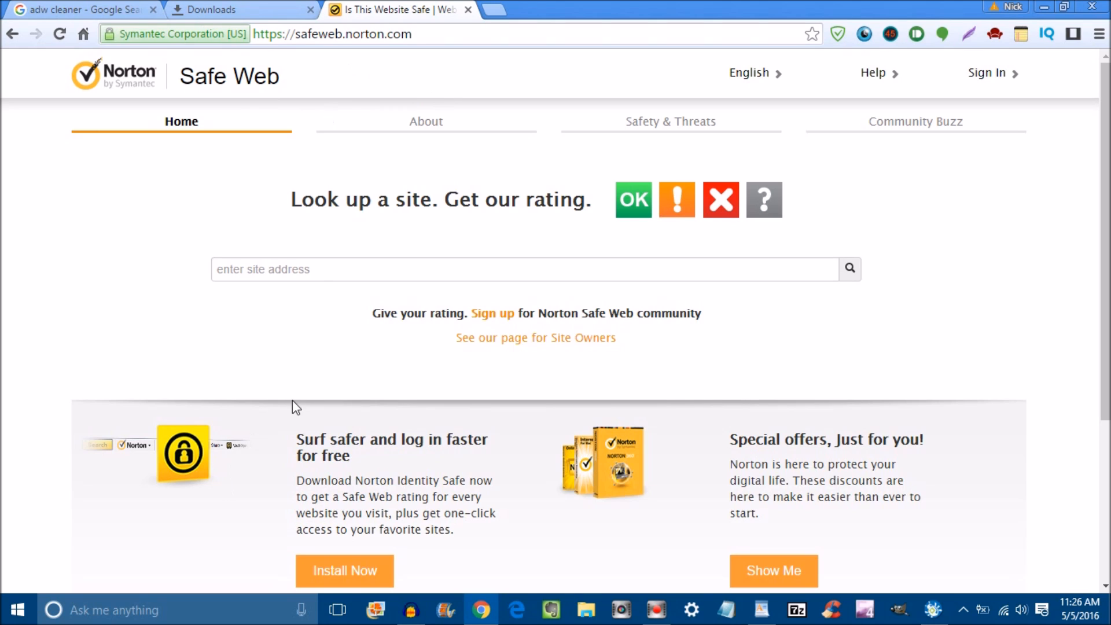
{"action": "mouse_move", "coordinate": [821, 356]}
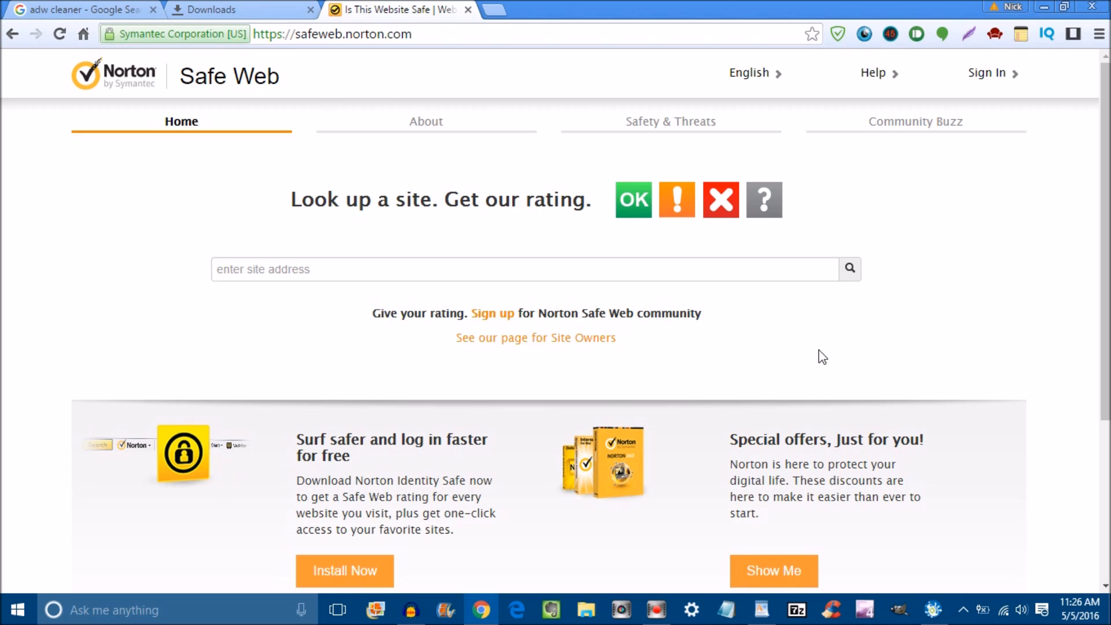
{"action": "mouse_move", "coordinate": [634, 215]}
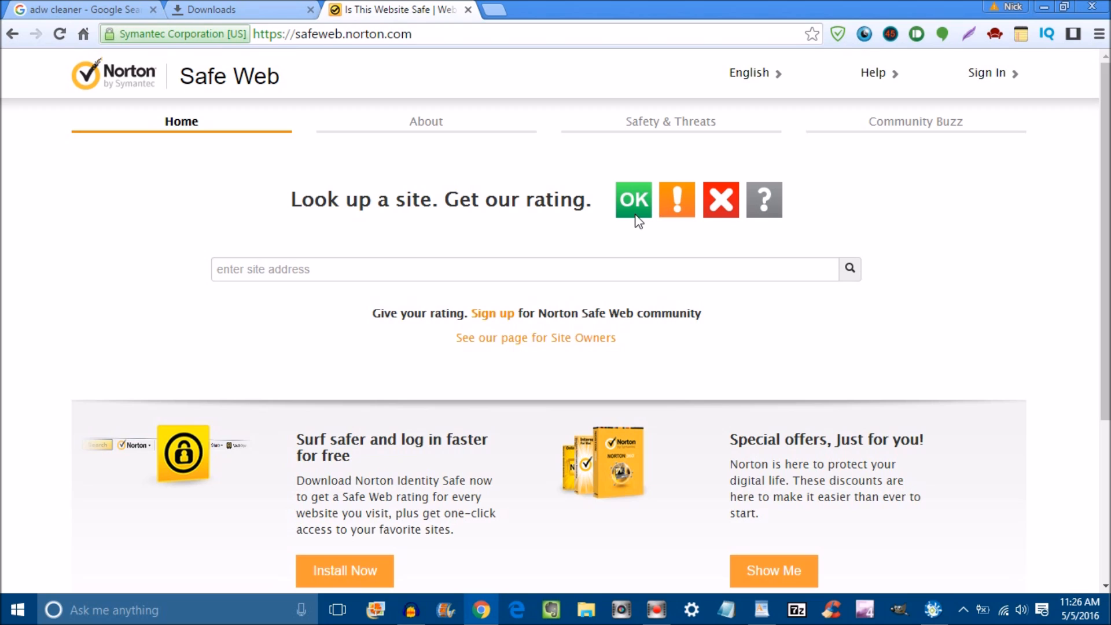
{"action": "mouse_move", "coordinate": [535, 247]}
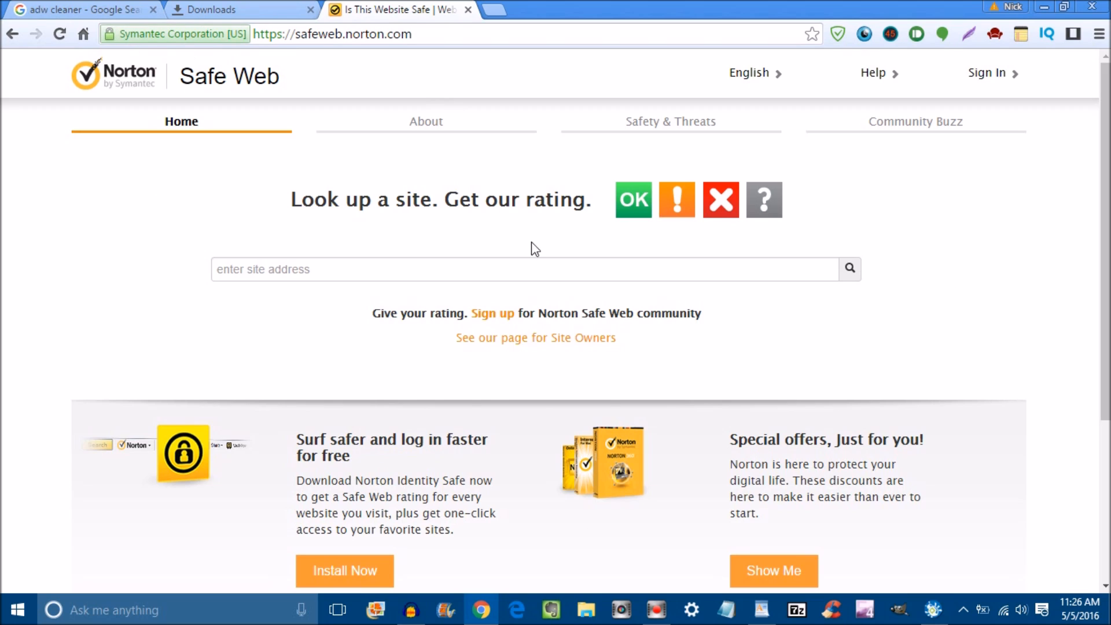
{"action": "mouse_move", "coordinate": [808, 345]}
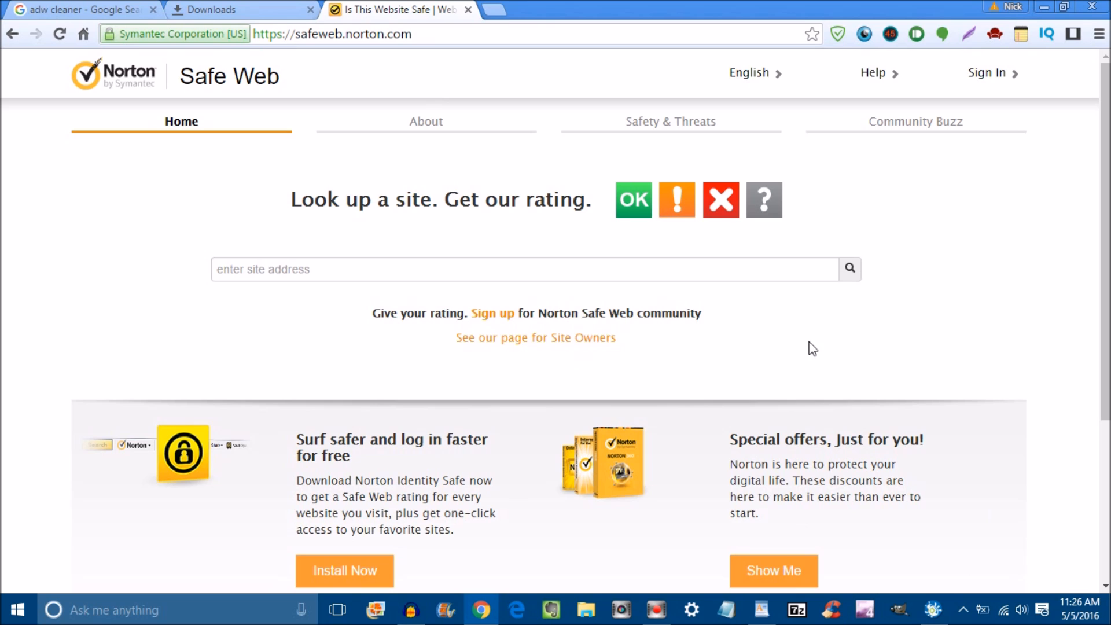
{"action": "mouse_move", "coordinate": [169, 199]}
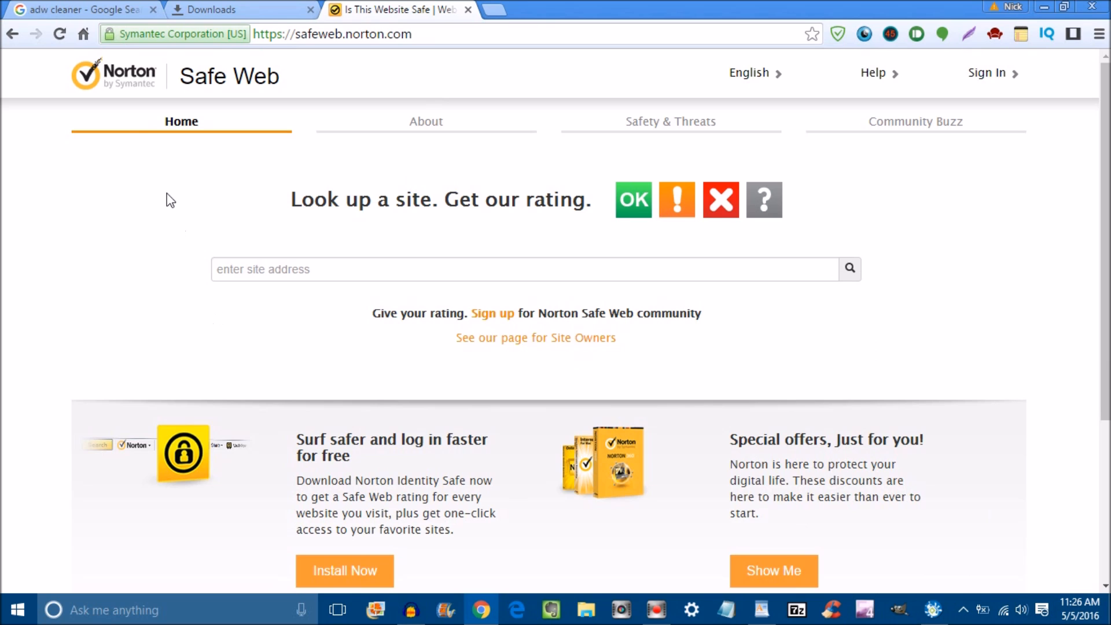
Step: Switch back to the 'adw cleaner - Google Search' tab
{"action": "left_click", "coordinate": [81, 9]}
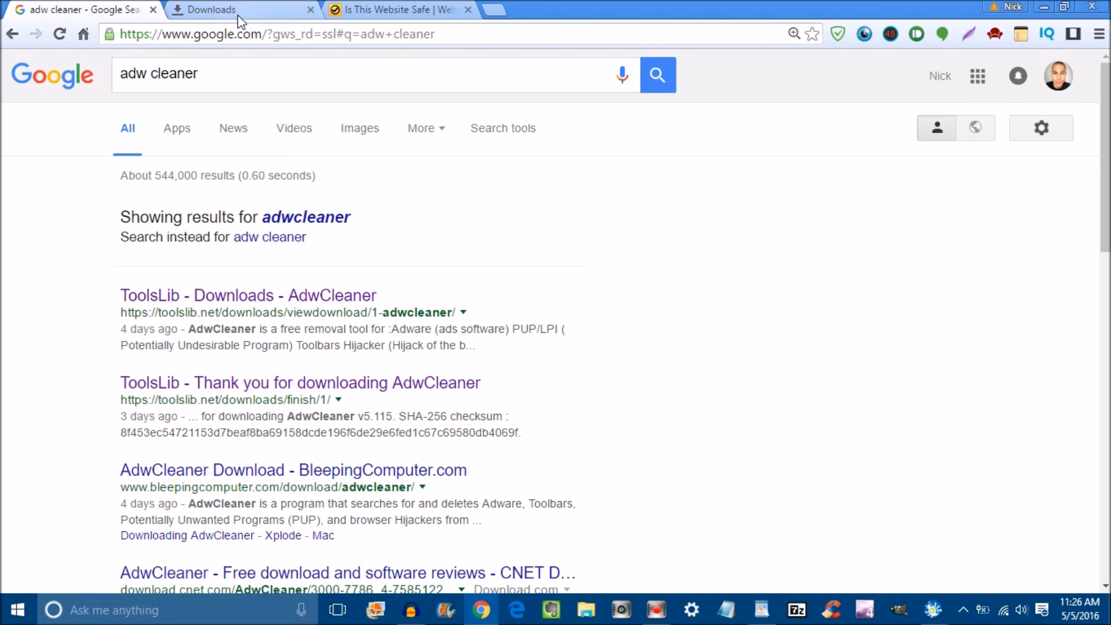
Step: Show Chrome's Downloads list containing adwcleaner_5.115.exe after a glance at Safe Web
{"action": "left_click", "coordinate": [211, 9]}
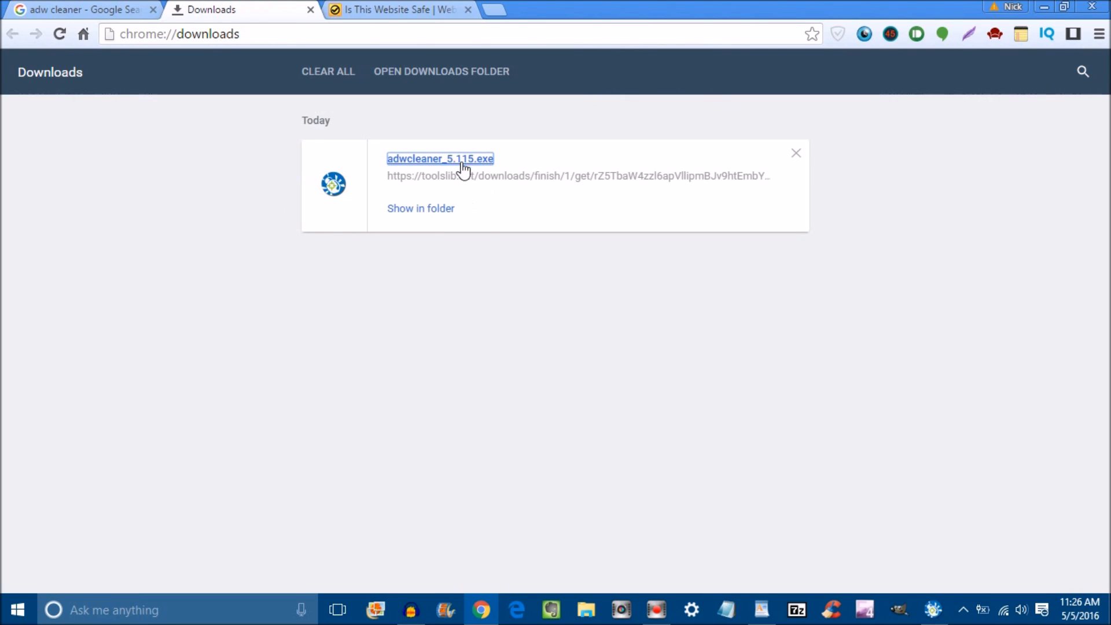
{"action": "left_click", "coordinate": [403, 10]}
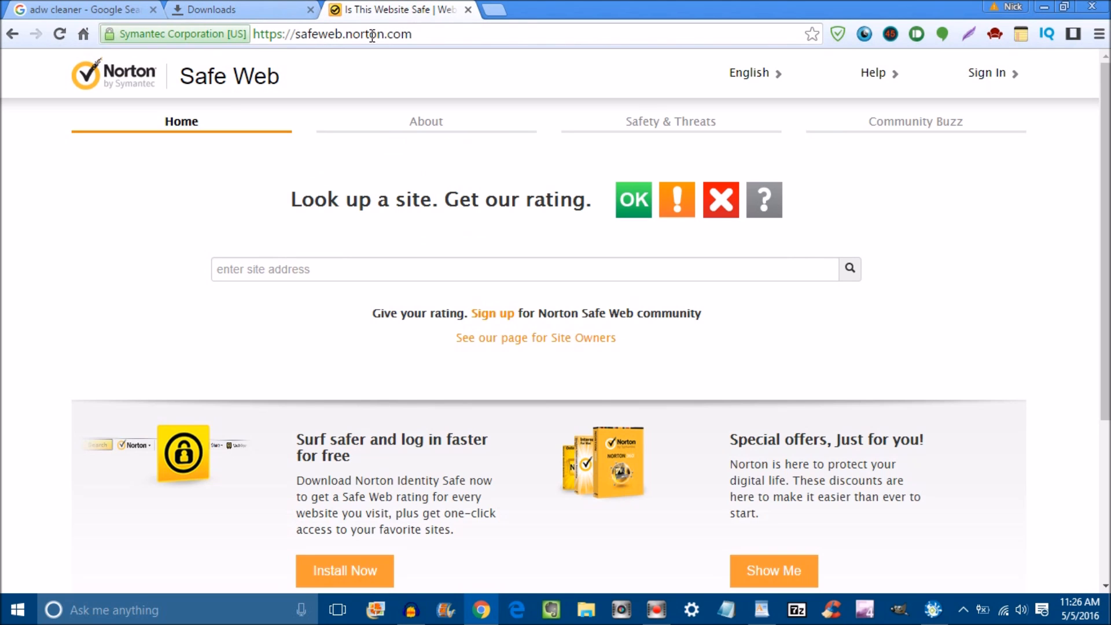
{"action": "left_click", "coordinate": [222, 9]}
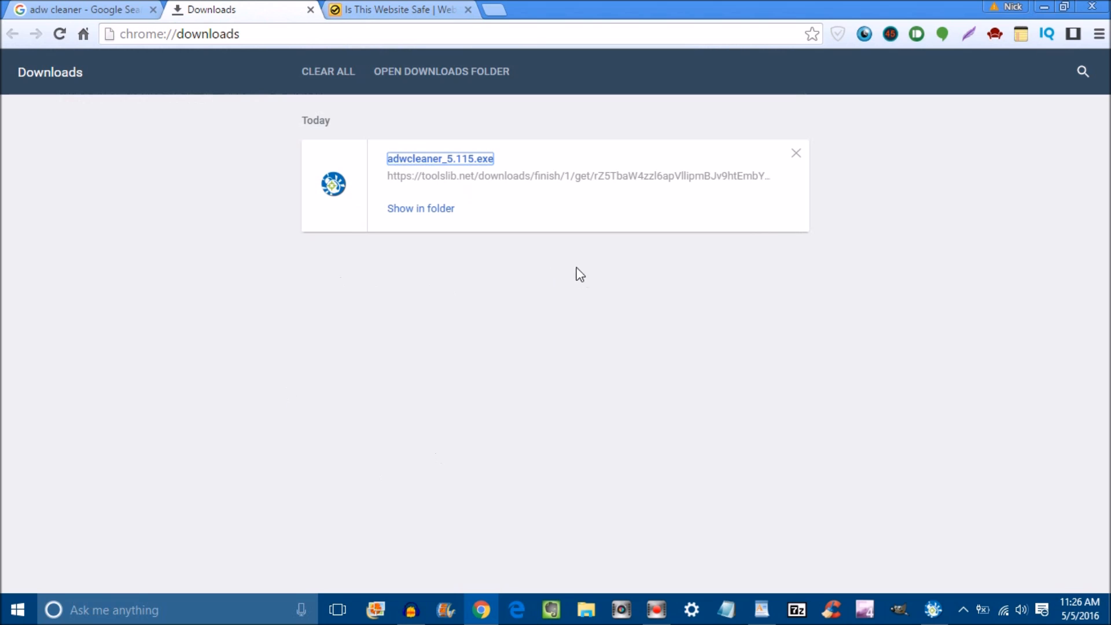
{"action": "mouse_move", "coordinate": [455, 304]}
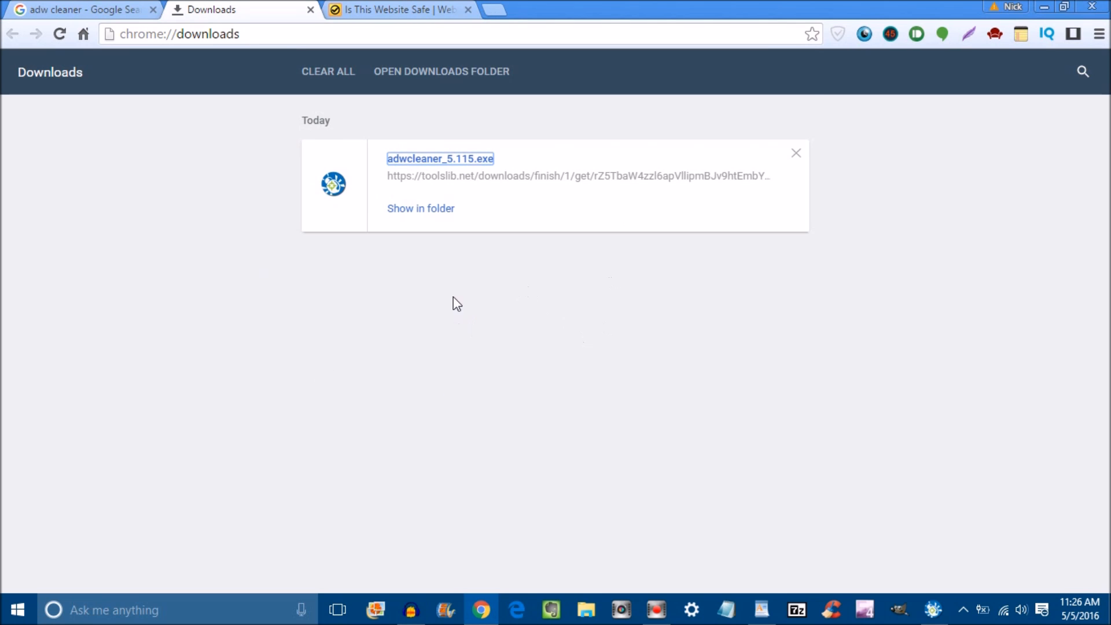
{"action": "double_click", "coordinate": [440, 158]}
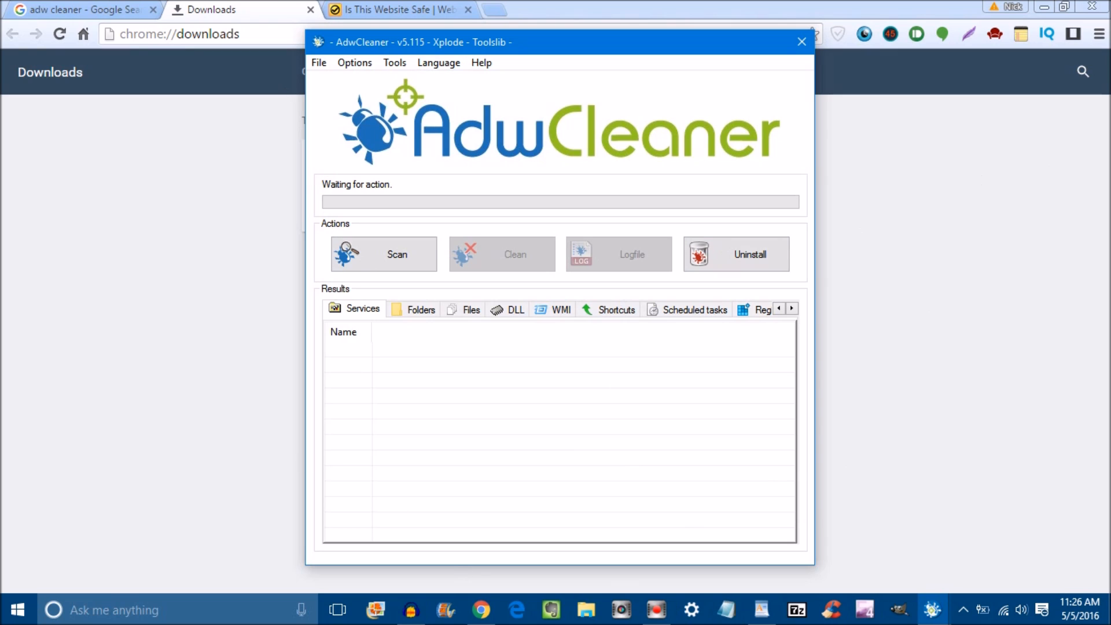
{"action": "mouse_move", "coordinate": [808, 64]}
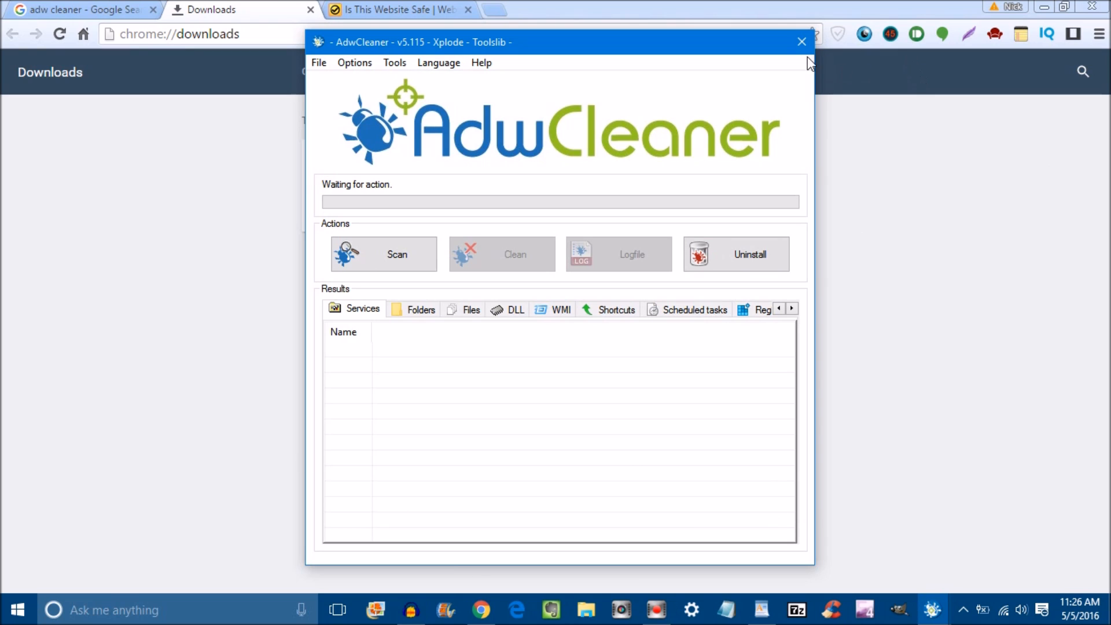
{"action": "mouse_move", "coordinate": [802, 42]}
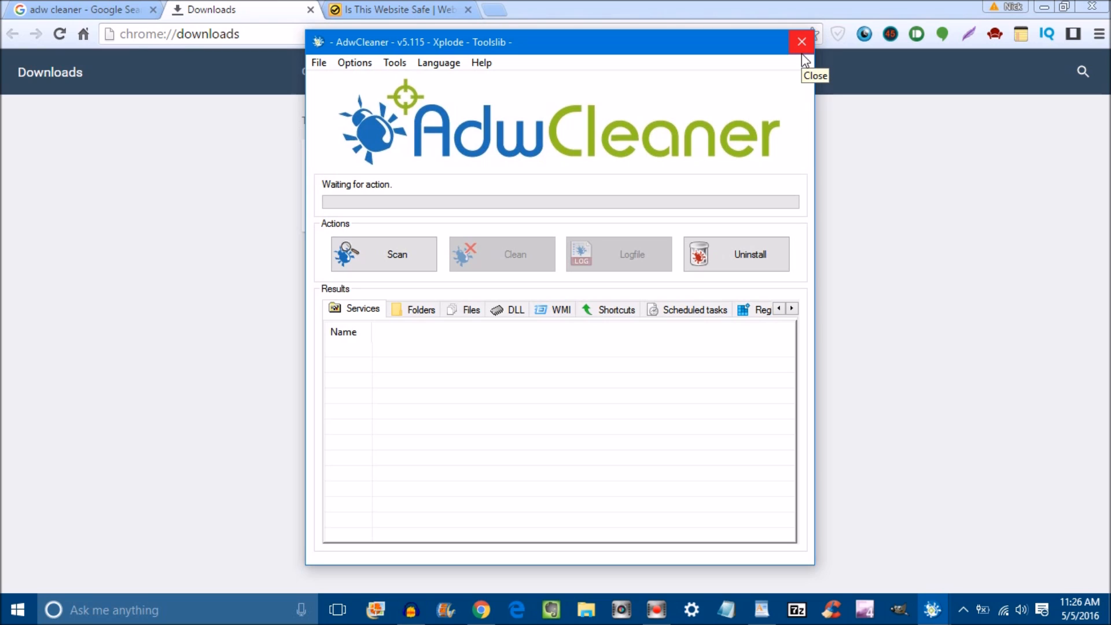
{"action": "mouse_move", "coordinate": [808, 64]}
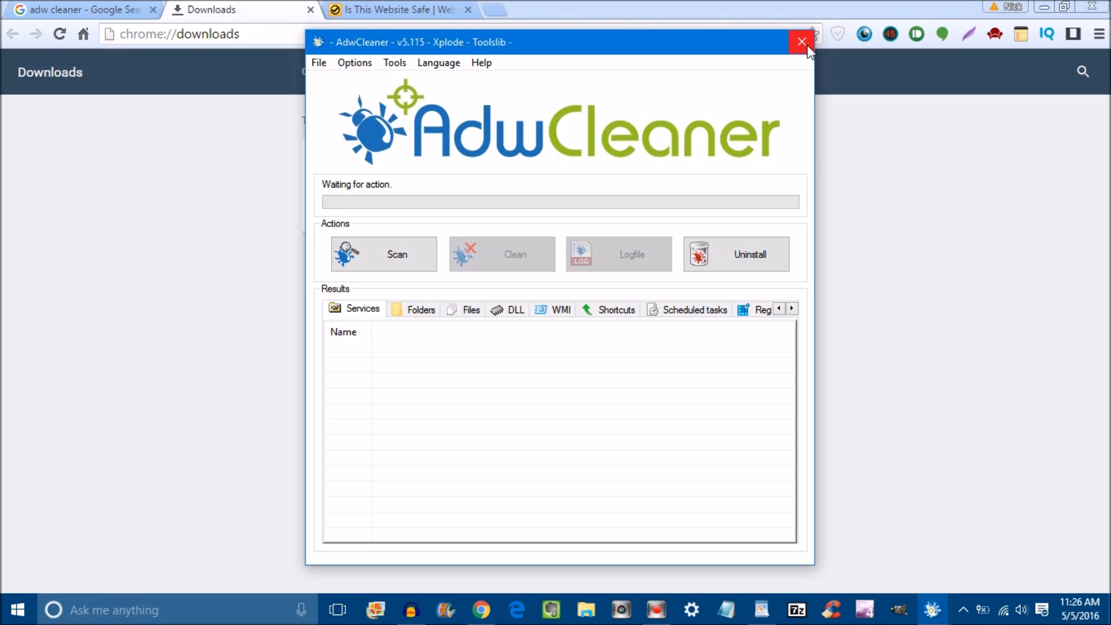
{"action": "left_click", "coordinate": [798, 42]}
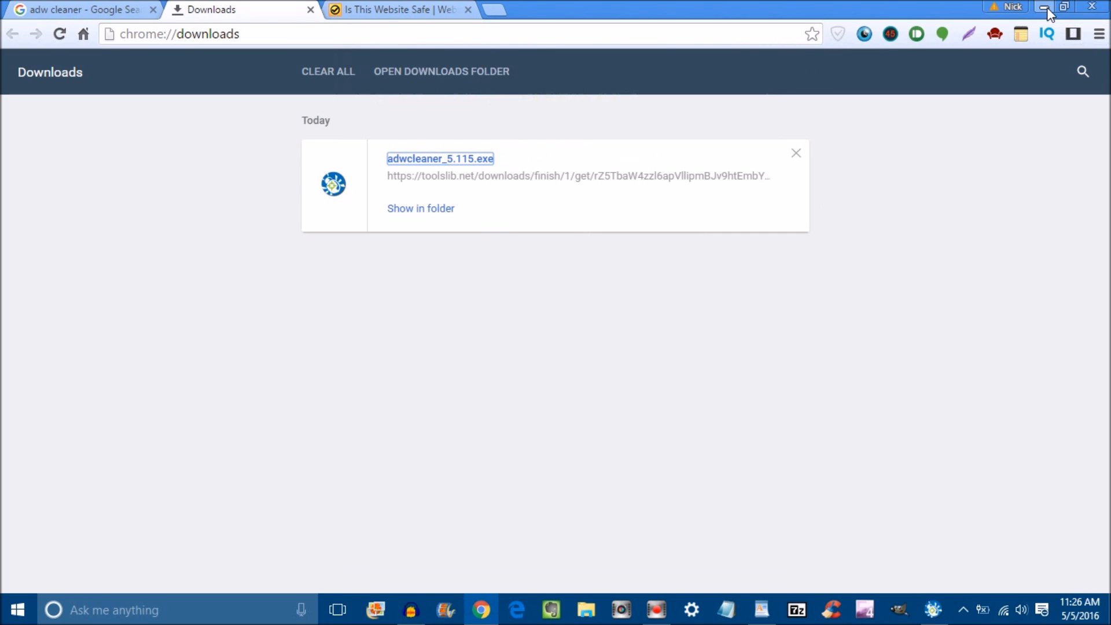
{"action": "mouse_move", "coordinate": [1043, 8]}
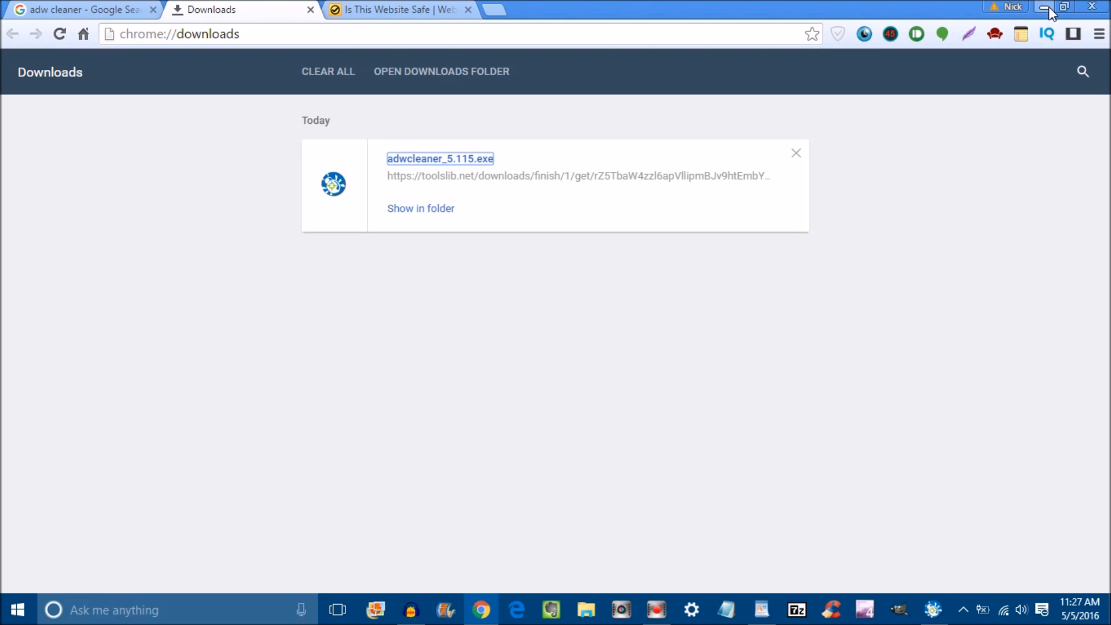
{"action": "mouse_move", "coordinate": [1027, 287]}
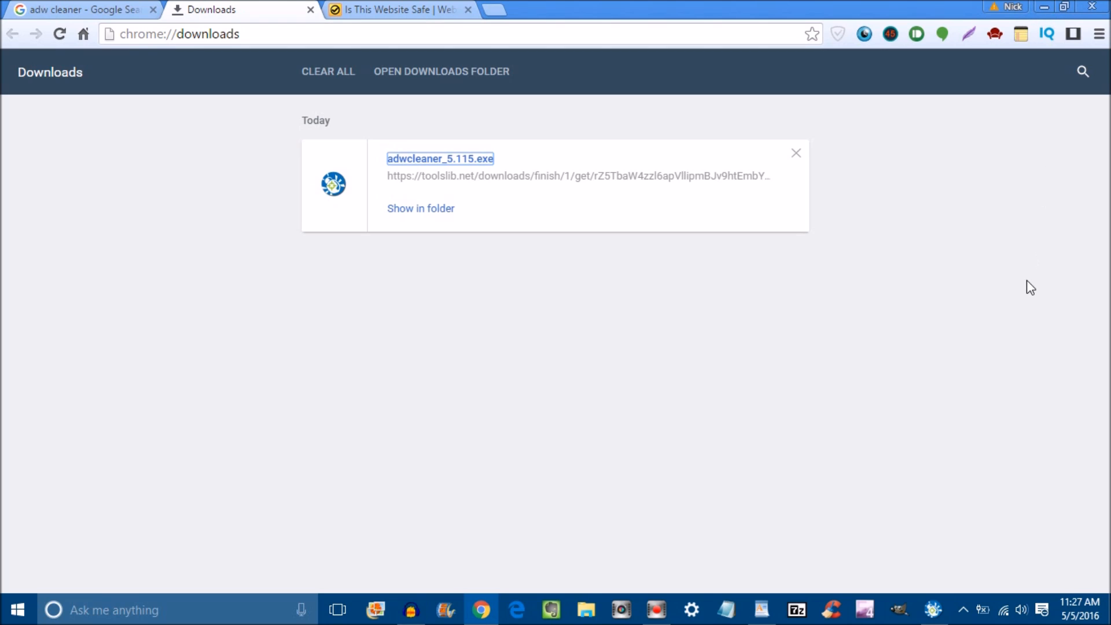
{"action": "mouse_move", "coordinate": [1022, 287]}
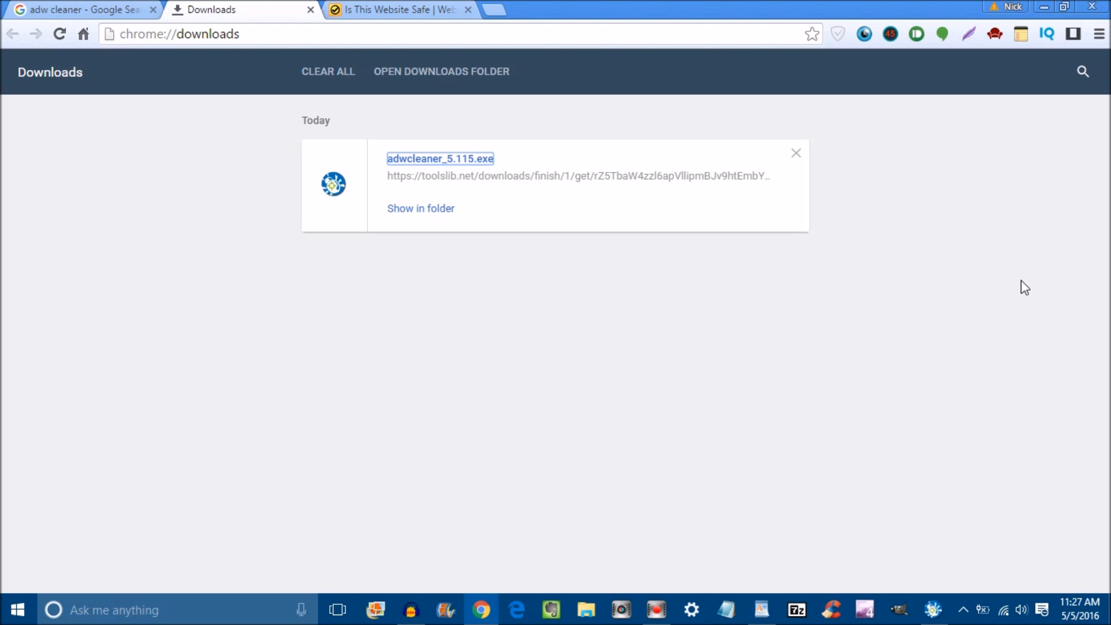
{"action": "mouse_move", "coordinate": [965, 556]}
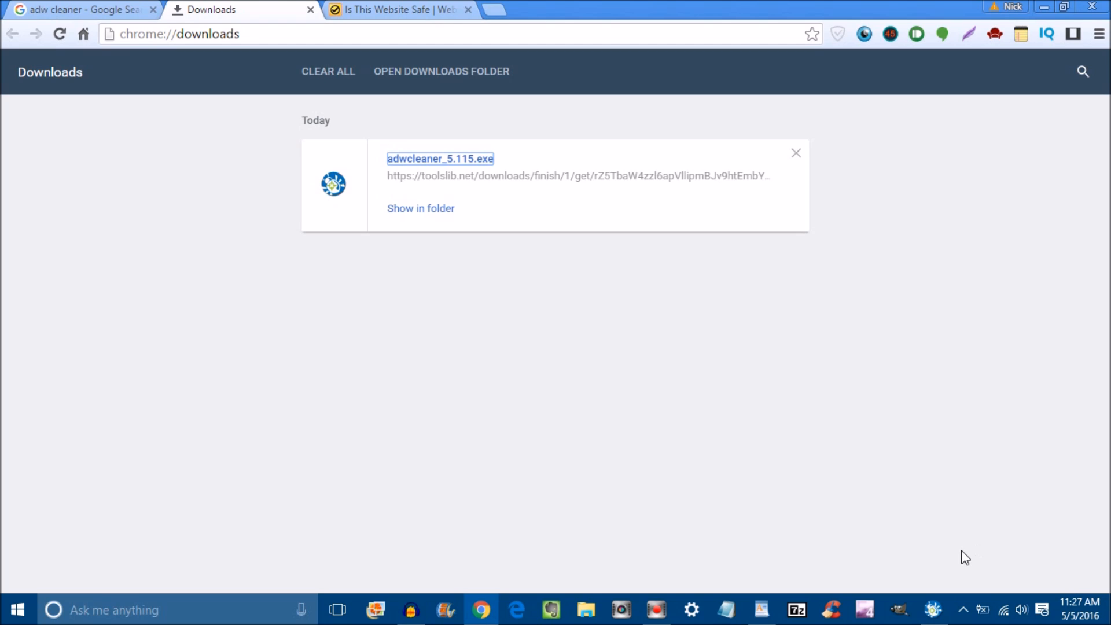
{"action": "mouse_move", "coordinate": [960, 562]}
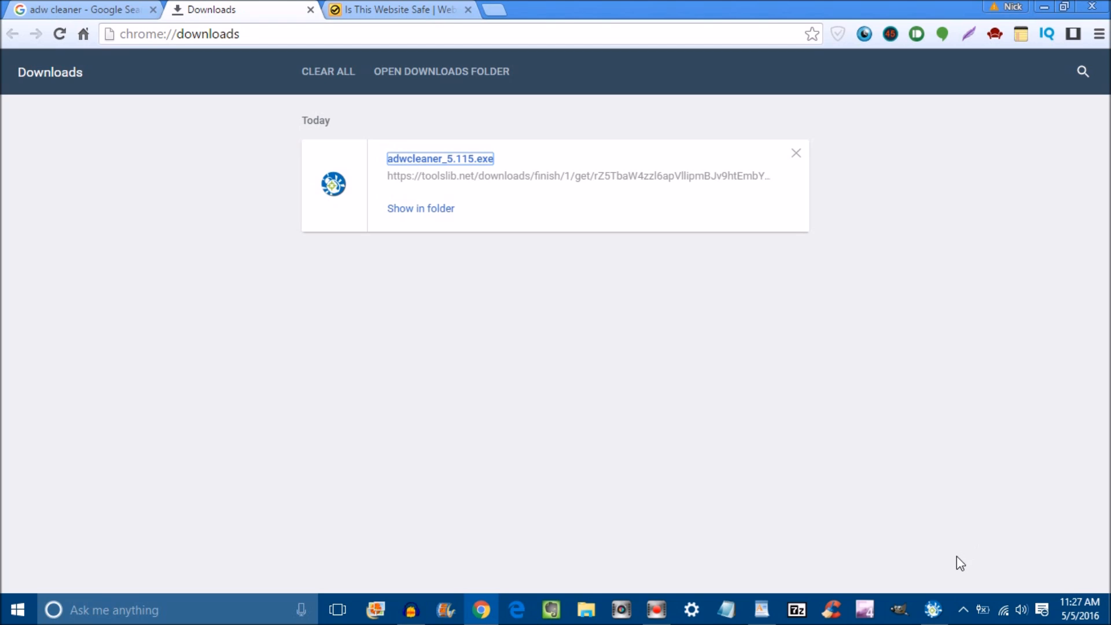